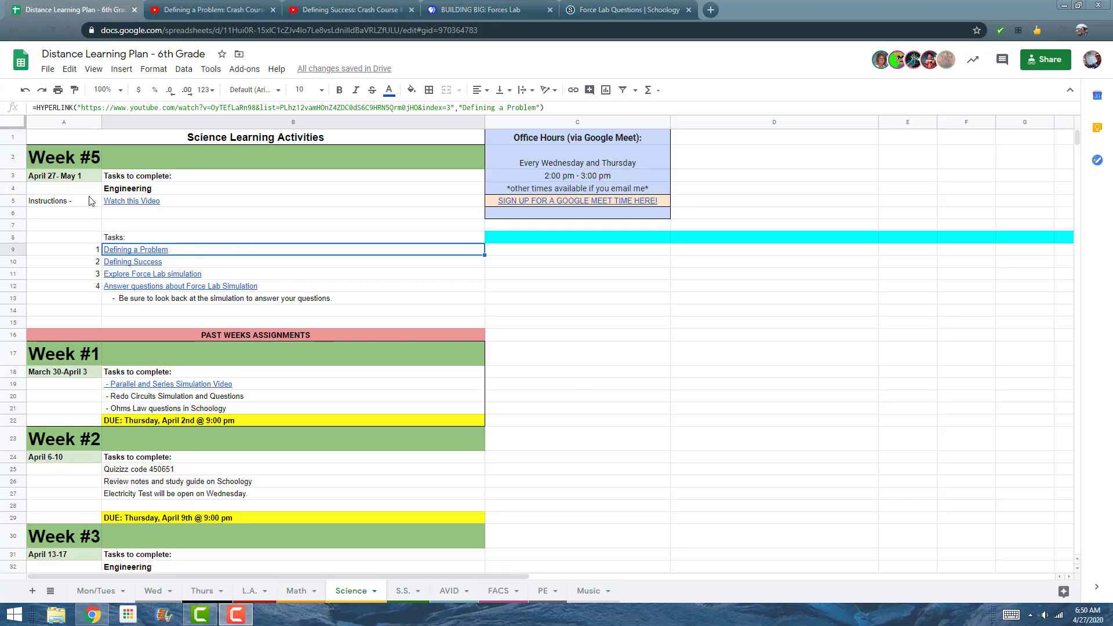
{"action": "mouse_move", "coordinate": [189, 187]}
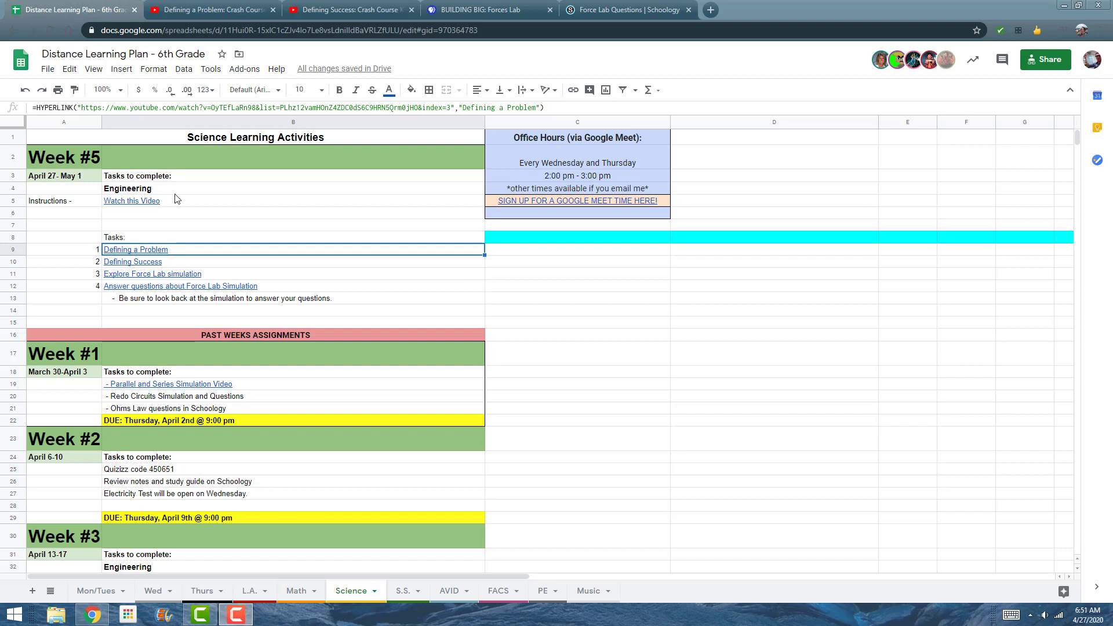
{"action": "mouse_move", "coordinate": [168, 219]}
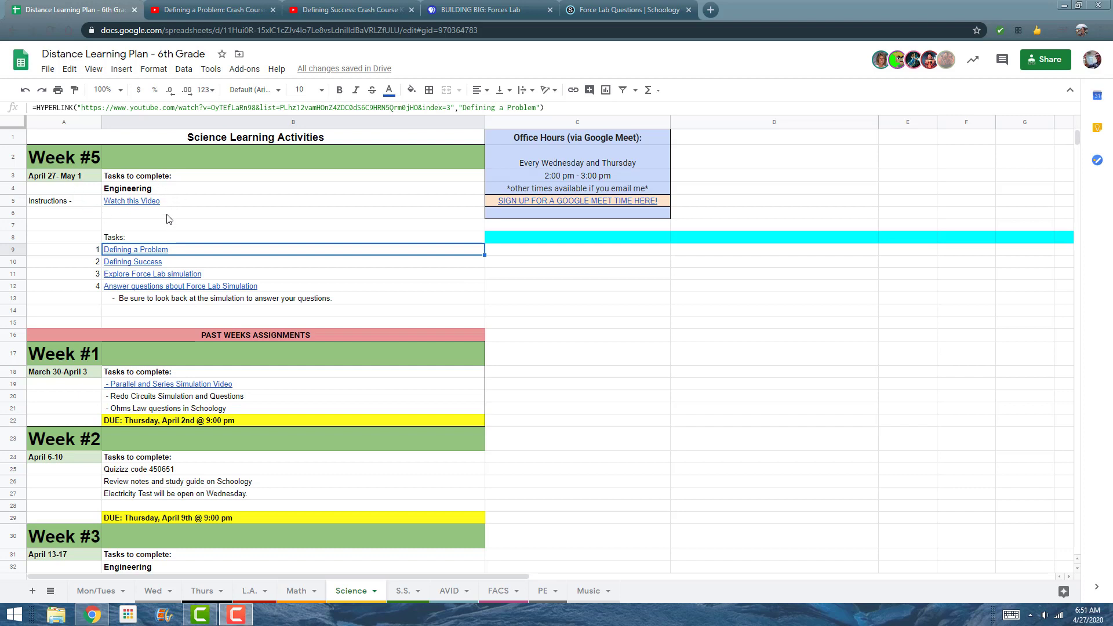
{"action": "mouse_move", "coordinate": [114, 237]}
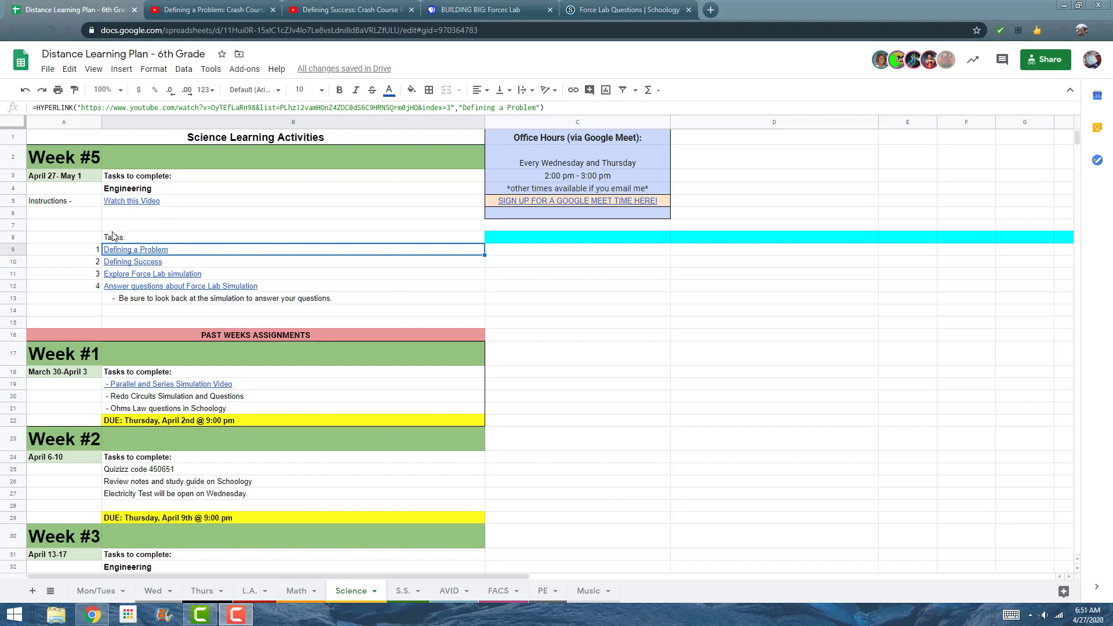
{"action": "mouse_move", "coordinate": [346, 302]}
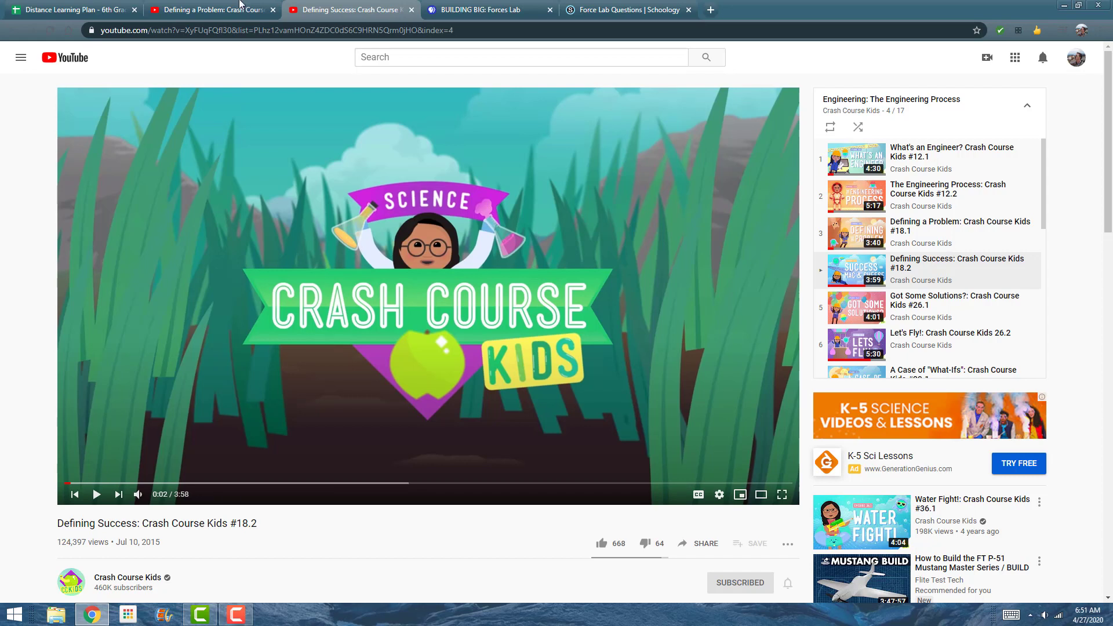
{"action": "mouse_move", "coordinate": [210, 9]}
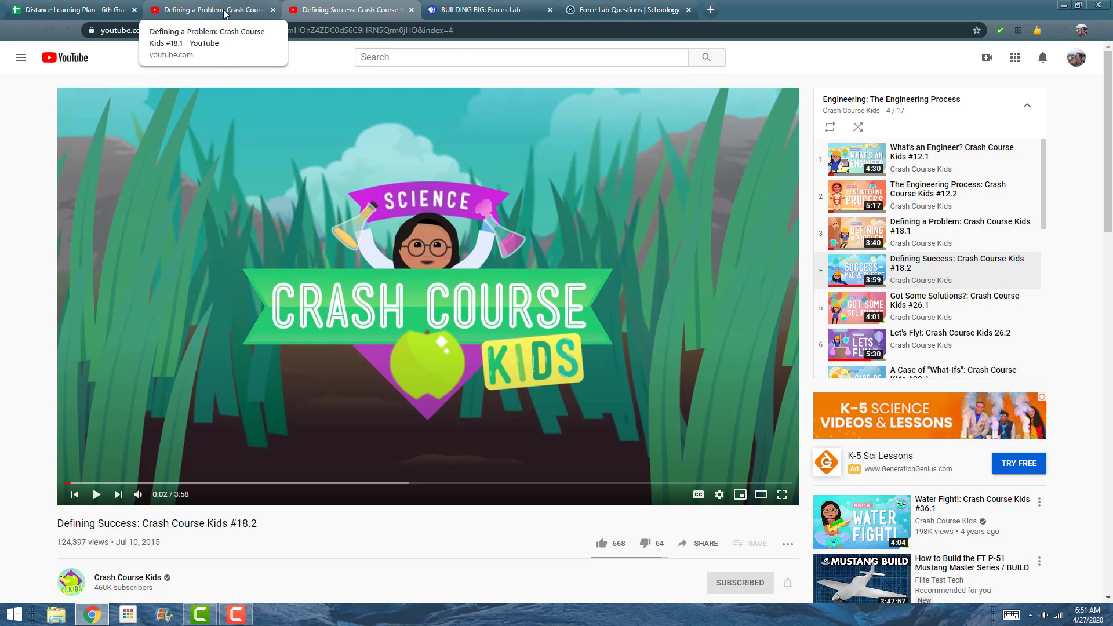
{"action": "mouse_move", "coordinate": [67, 9]}
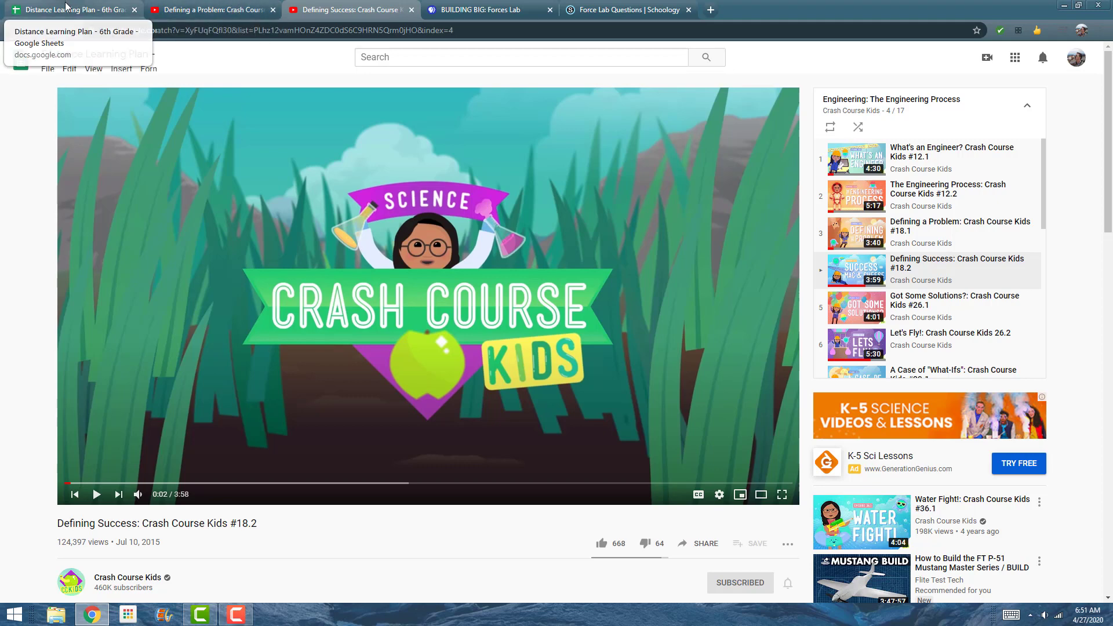
Switch back to the Distance Learning Plan spreadsheet's Science Week #5 task list
{"action": "left_click", "coordinate": [67, 9]}
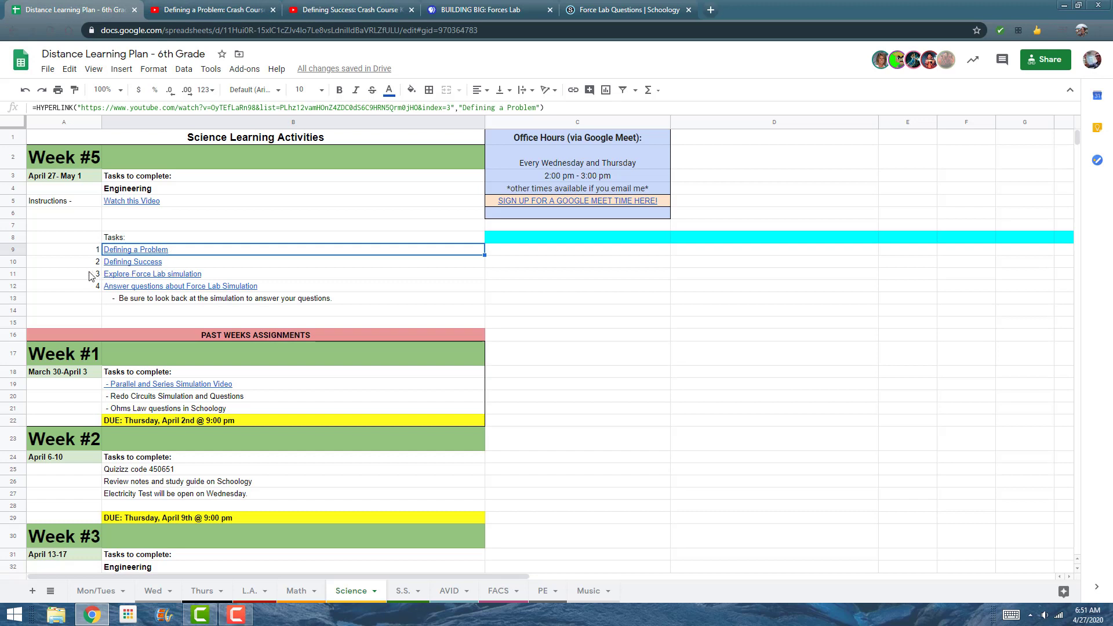
{"action": "mouse_move", "coordinate": [152, 273]}
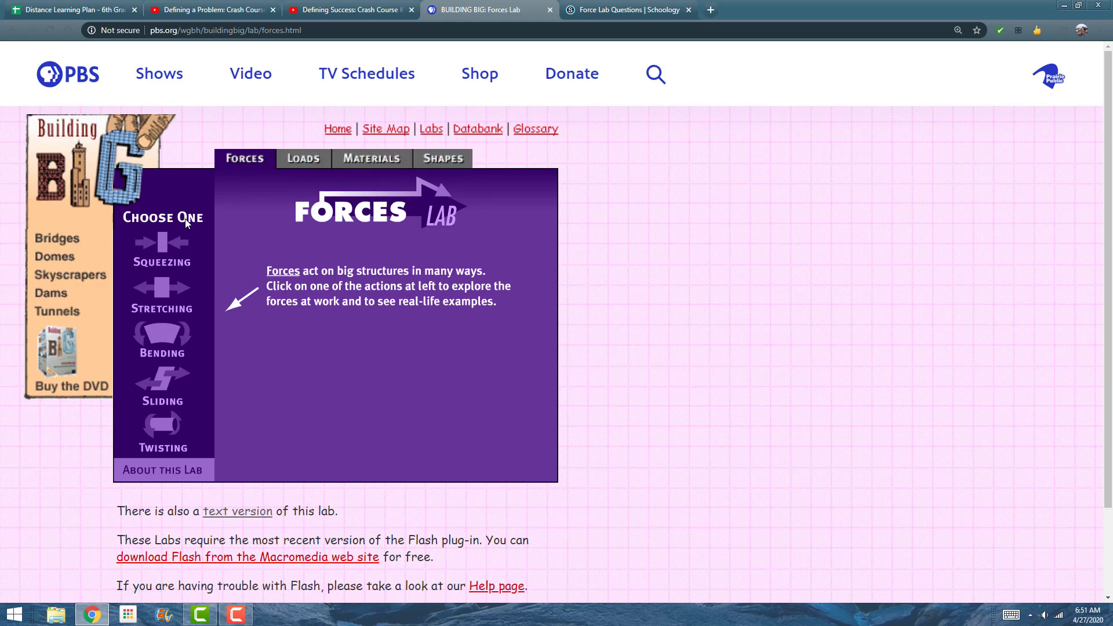
{"action": "mouse_move", "coordinate": [247, 211]}
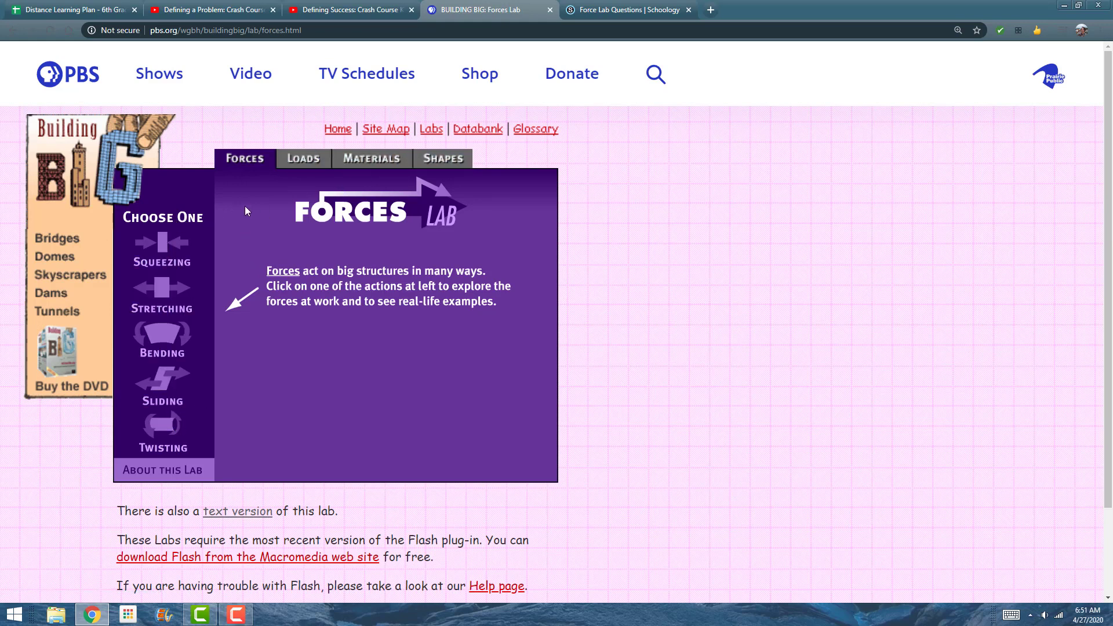
{"action": "mouse_move", "coordinate": [283, 281]}
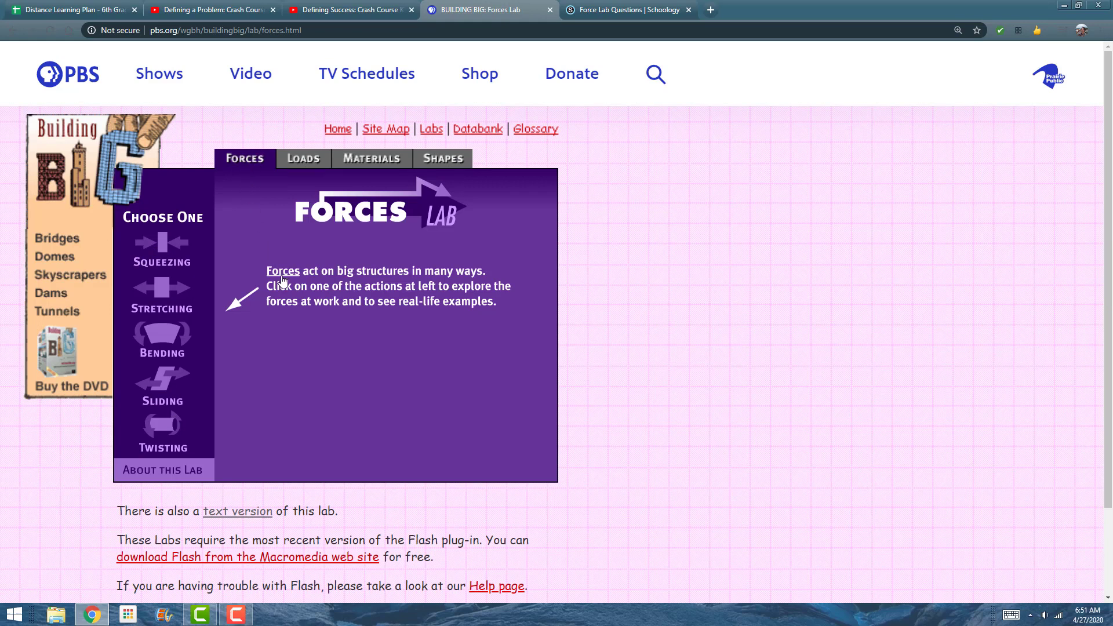
{"action": "mouse_move", "coordinate": [362, 284]}
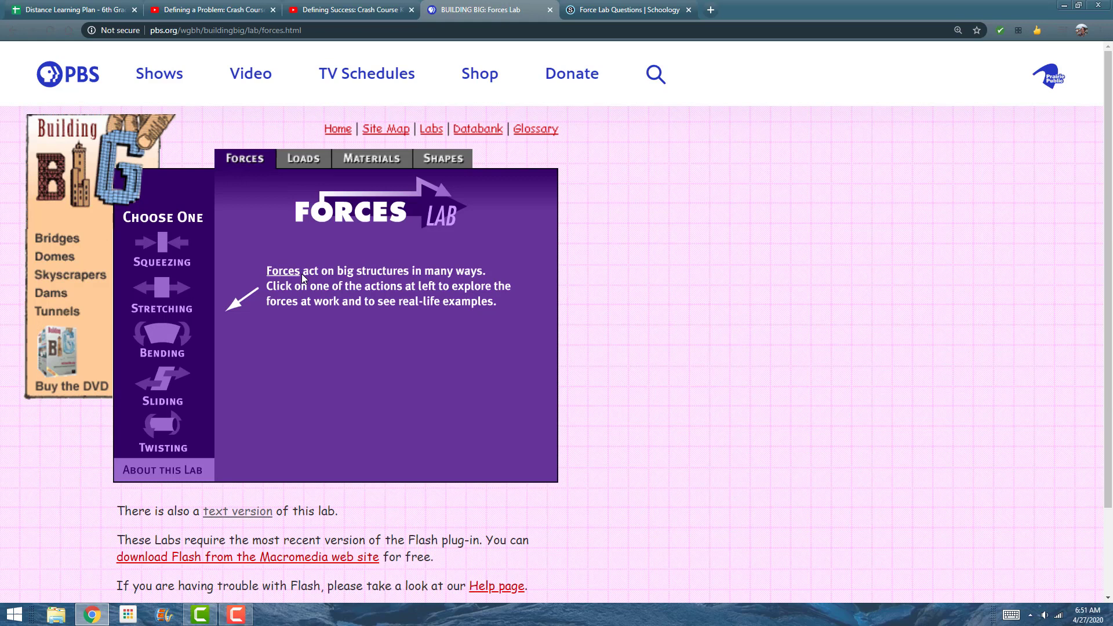
{"action": "mouse_move", "coordinate": [497, 280]}
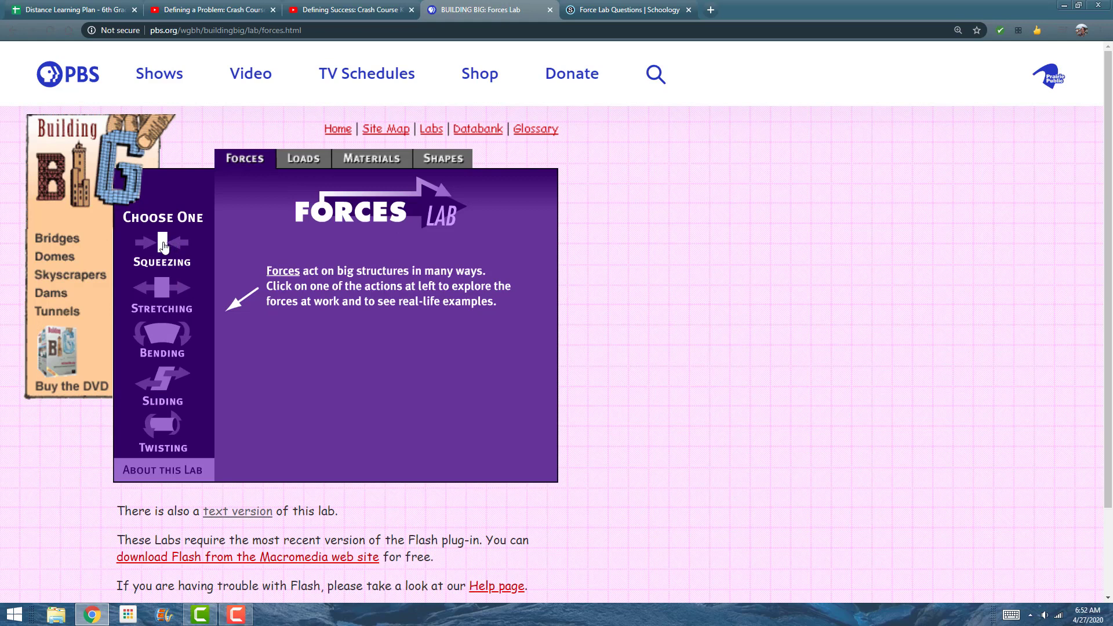
Show the Compression (squeezing) demo and push the force slider to maximum
{"action": "left_click", "coordinate": [163, 245]}
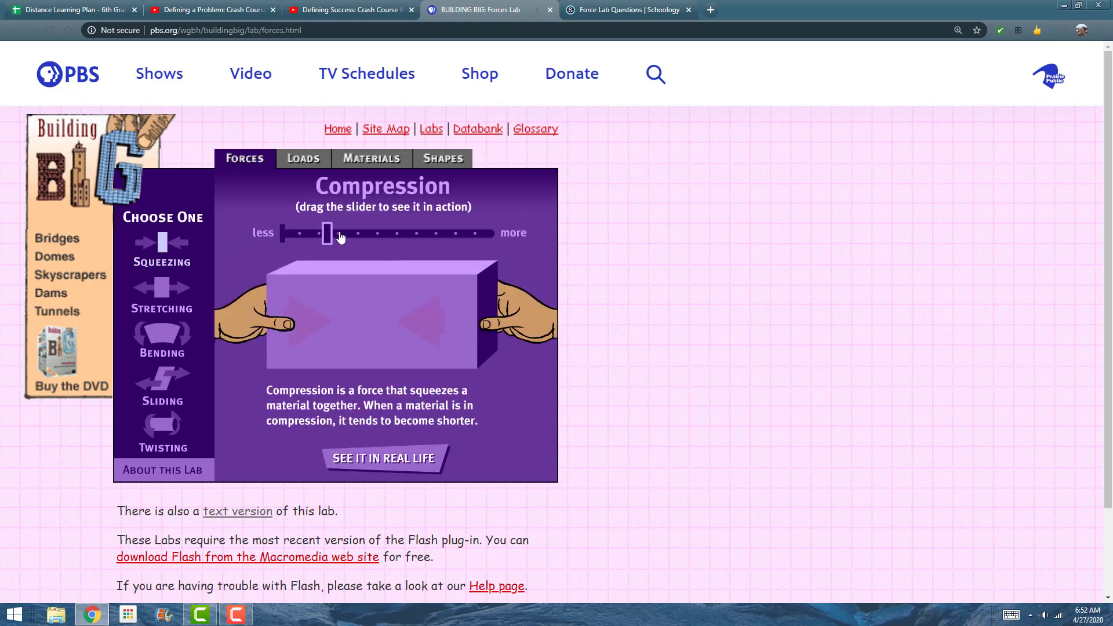
{"action": "left_click_drag", "start_coordinate": [327, 235], "coordinate": [477, 234]}
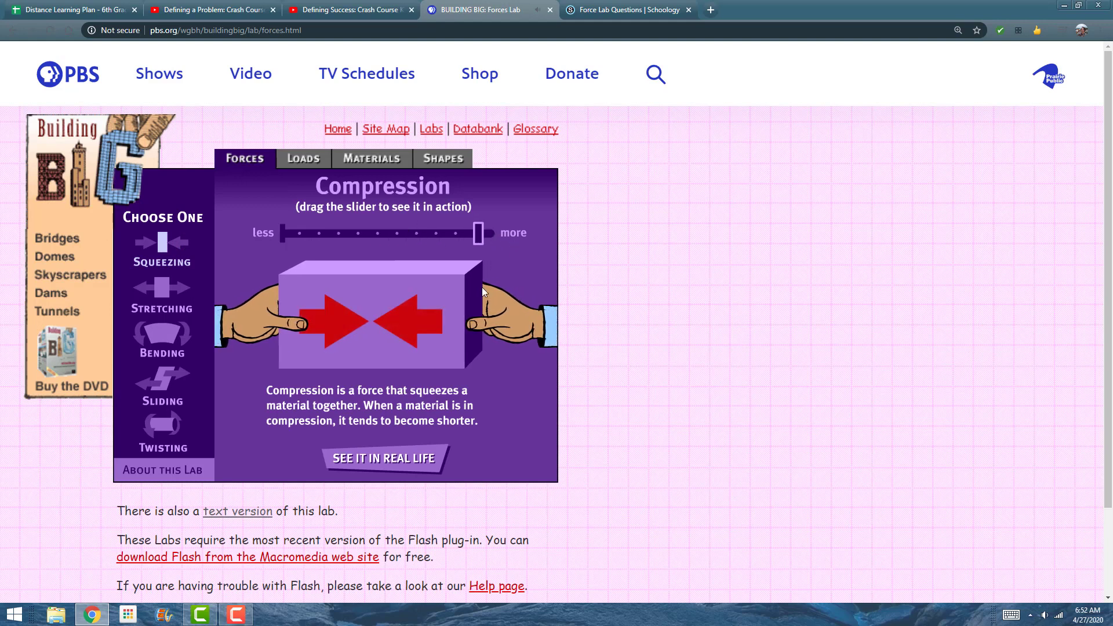
{"action": "mouse_move", "coordinate": [322, 370]}
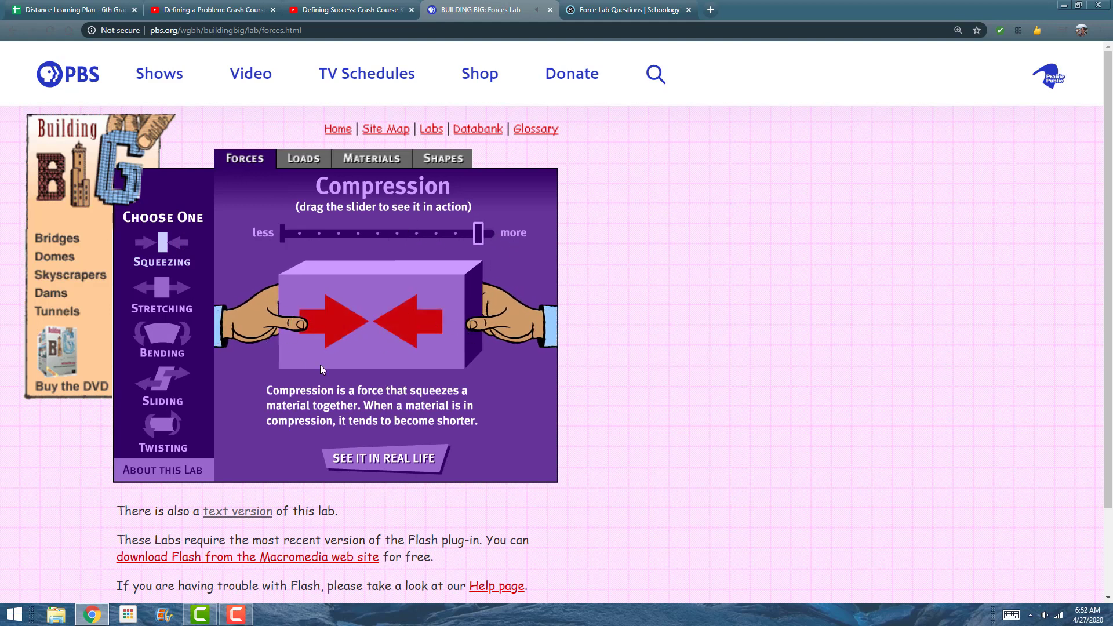
{"action": "mouse_move", "coordinate": [409, 333]}
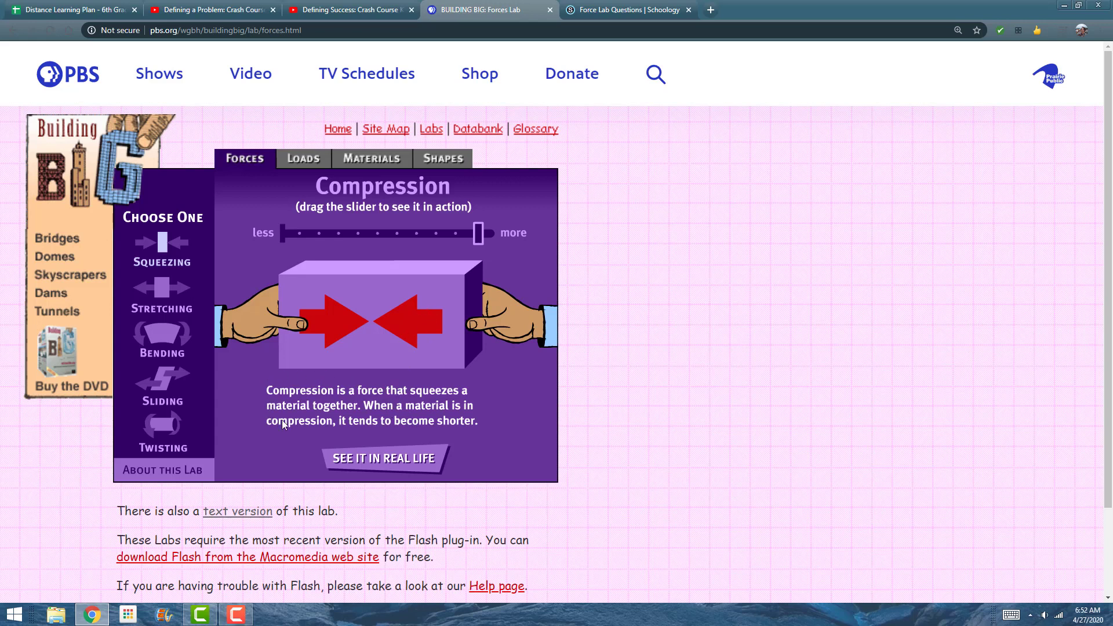
{"action": "mouse_move", "coordinate": [356, 381]}
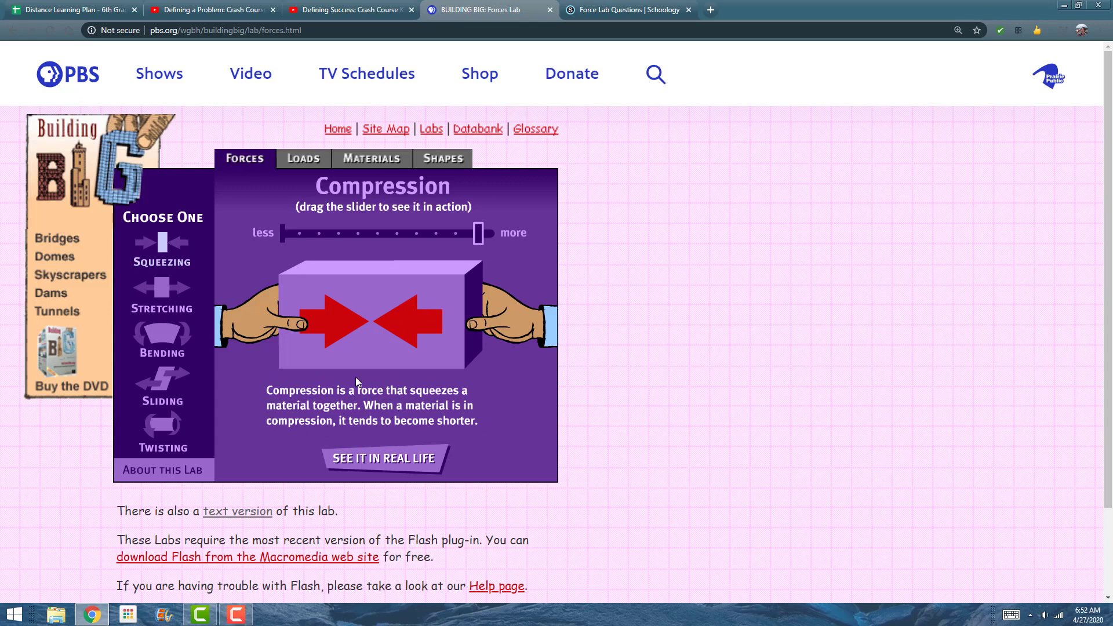
{"action": "mouse_move", "coordinate": [368, 464]}
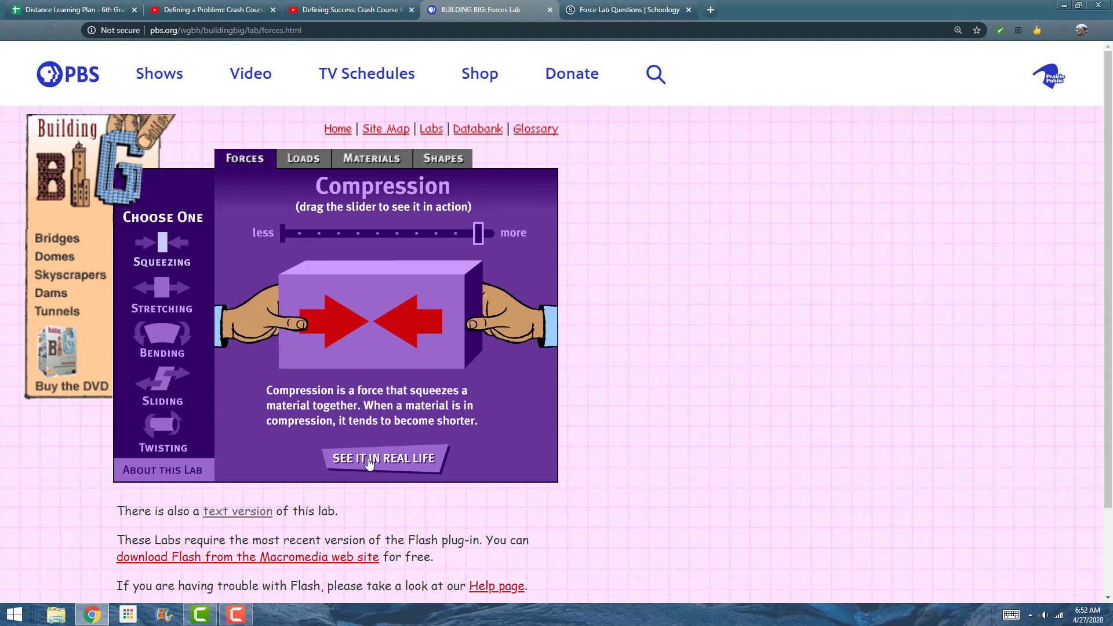
View the real-life compression example, switch to the Tension demo, then go to Schoology's Force Lab Questions
{"action": "left_click", "coordinate": [381, 458]}
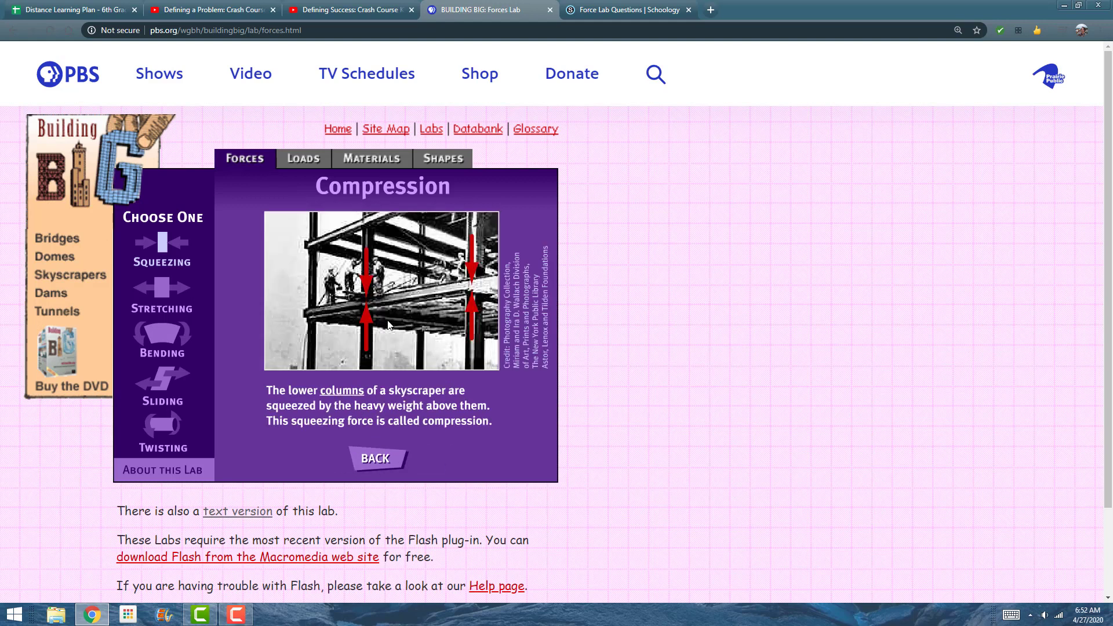
{"action": "mouse_move", "coordinate": [378, 432]}
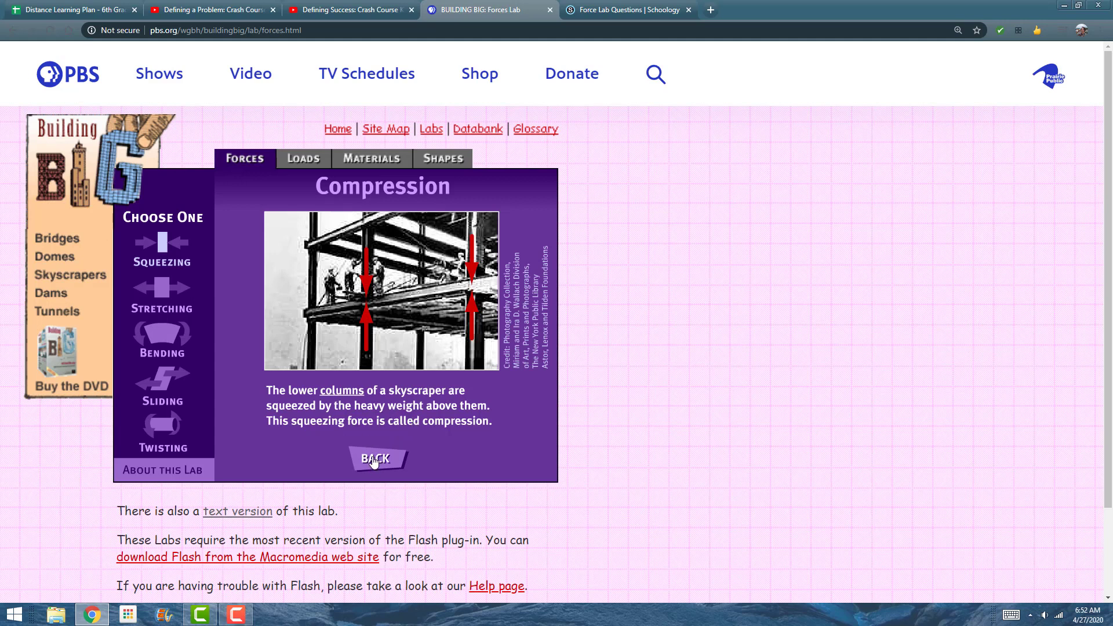
{"action": "left_click", "coordinate": [378, 459]}
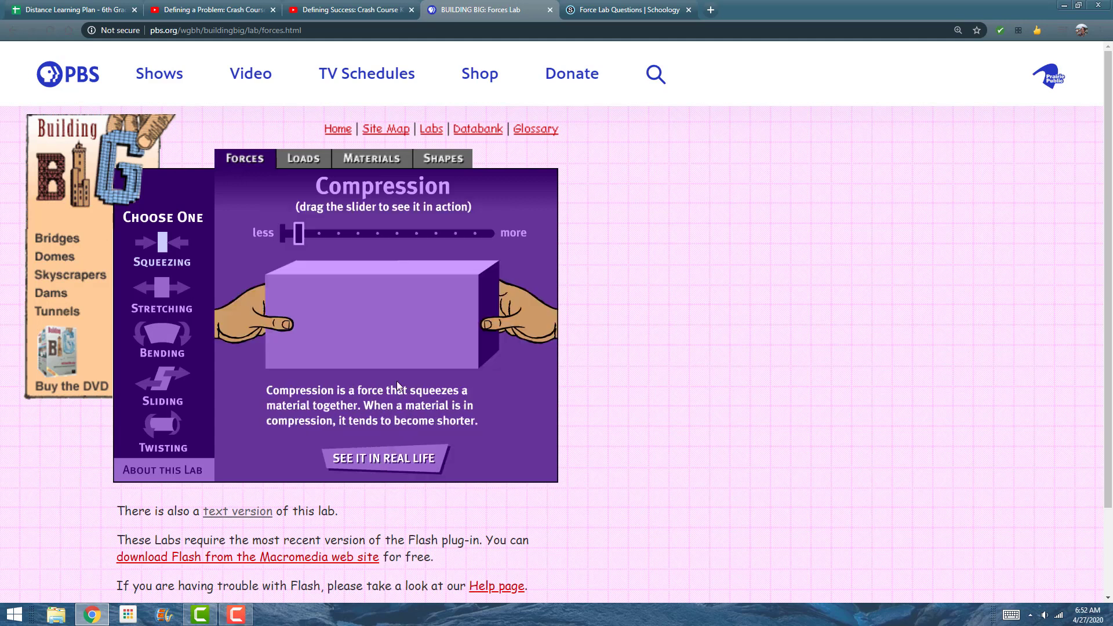
{"action": "left_click", "coordinate": [161, 293]}
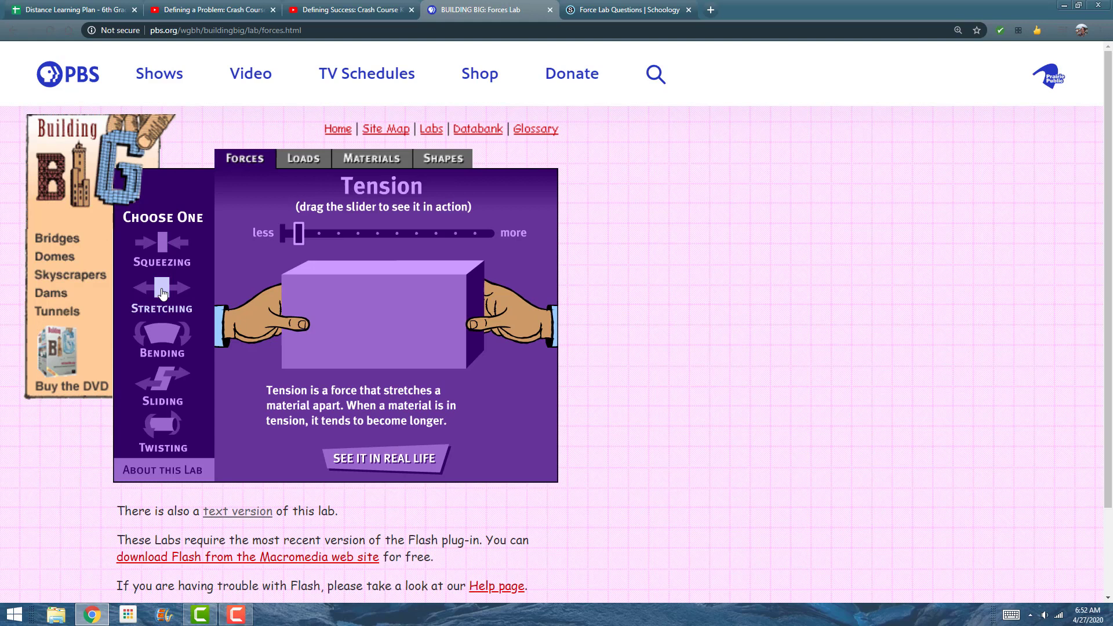
{"action": "left_click", "coordinate": [627, 11]}
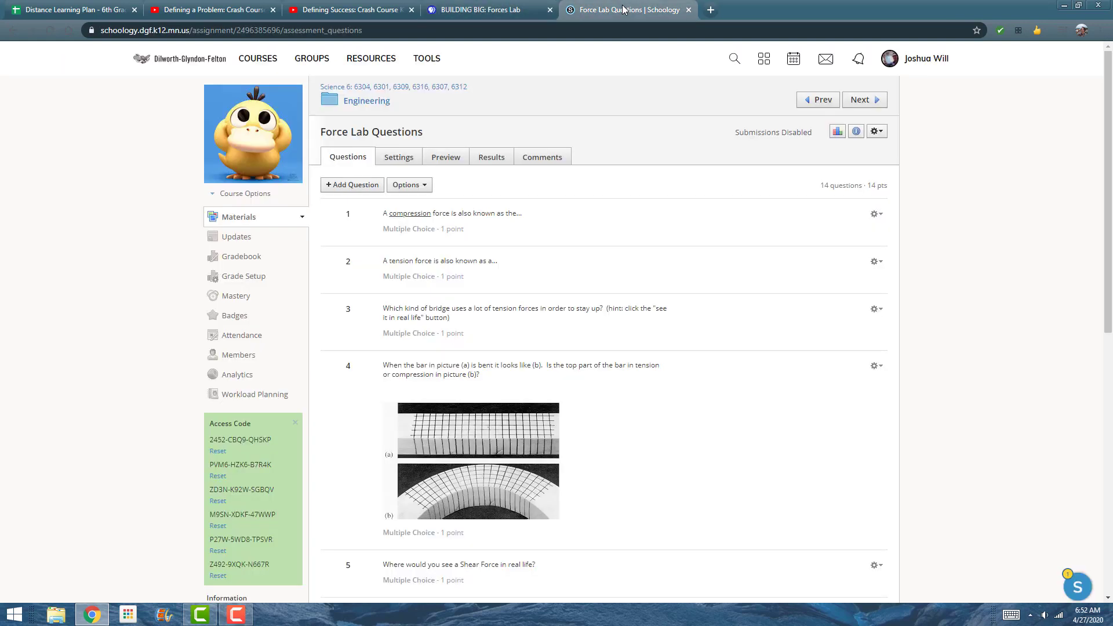
Reopen Force Lab Questions from the Engineering folder, skim the questions, and return to the Forces Lab simulation
{"action": "left_click", "coordinate": [367, 100]}
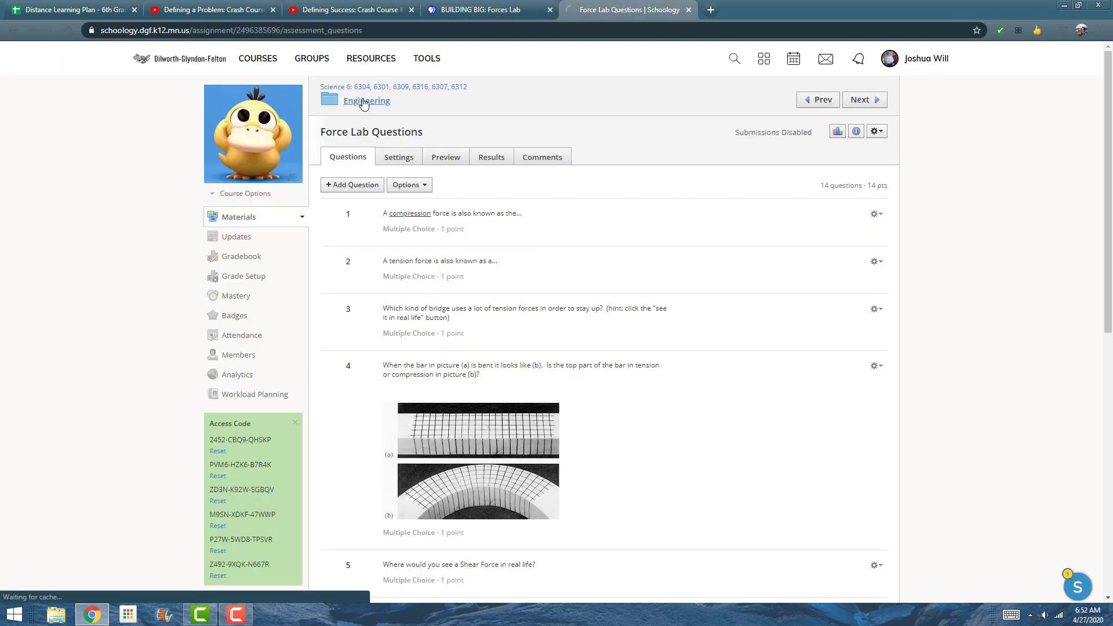
{"action": "left_click", "coordinate": [365, 101]}
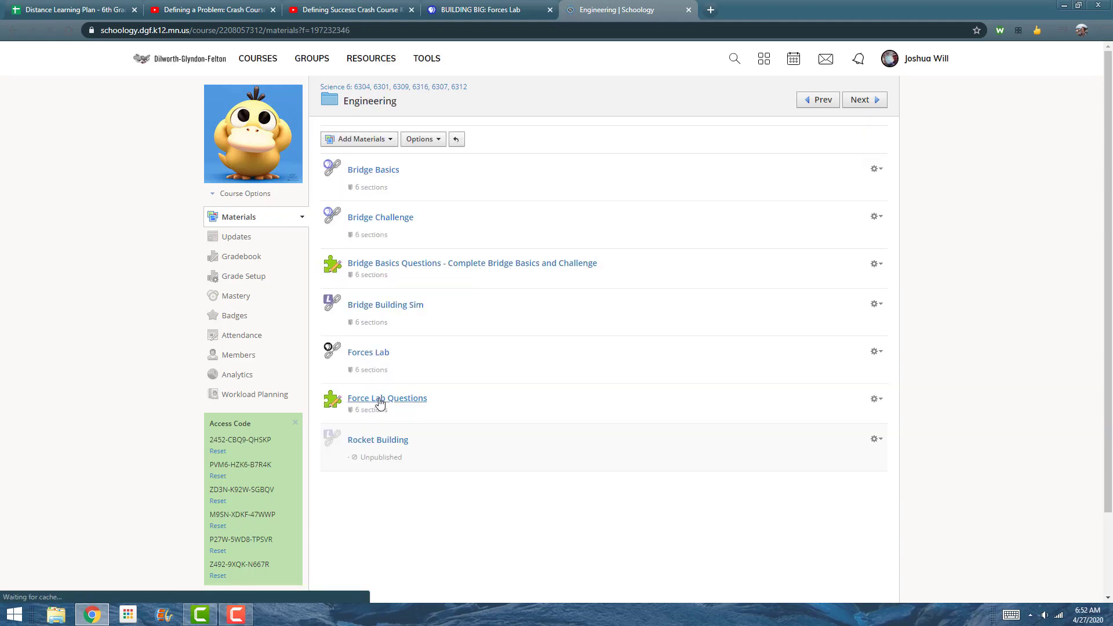
{"action": "left_click", "coordinate": [387, 398]}
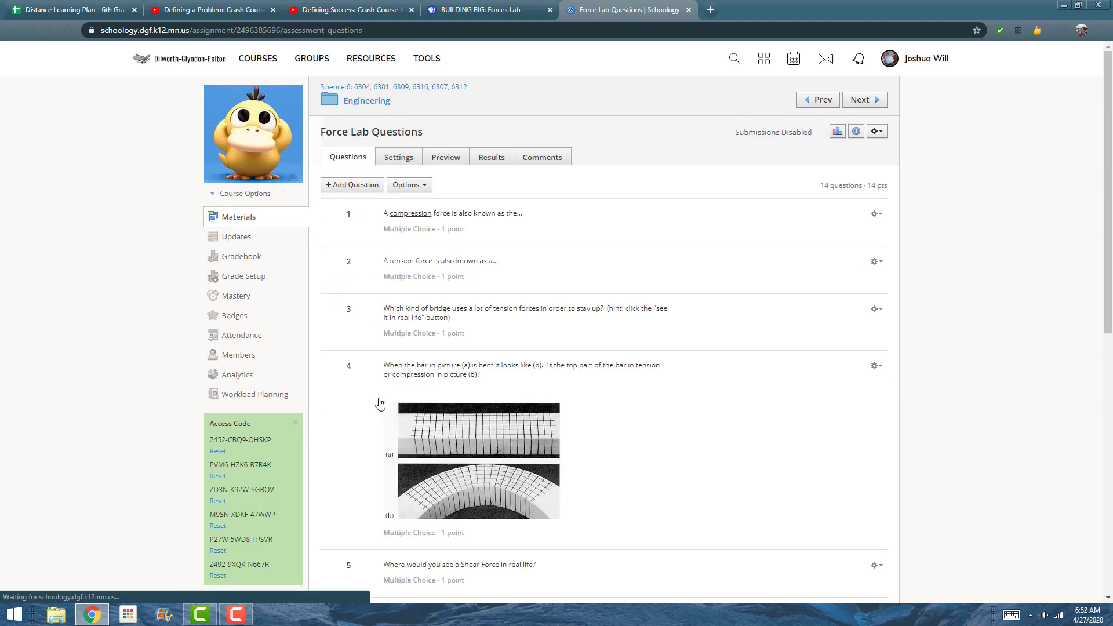
{"action": "scroll", "scroll_direction": "down", "scroll_amount": 3}
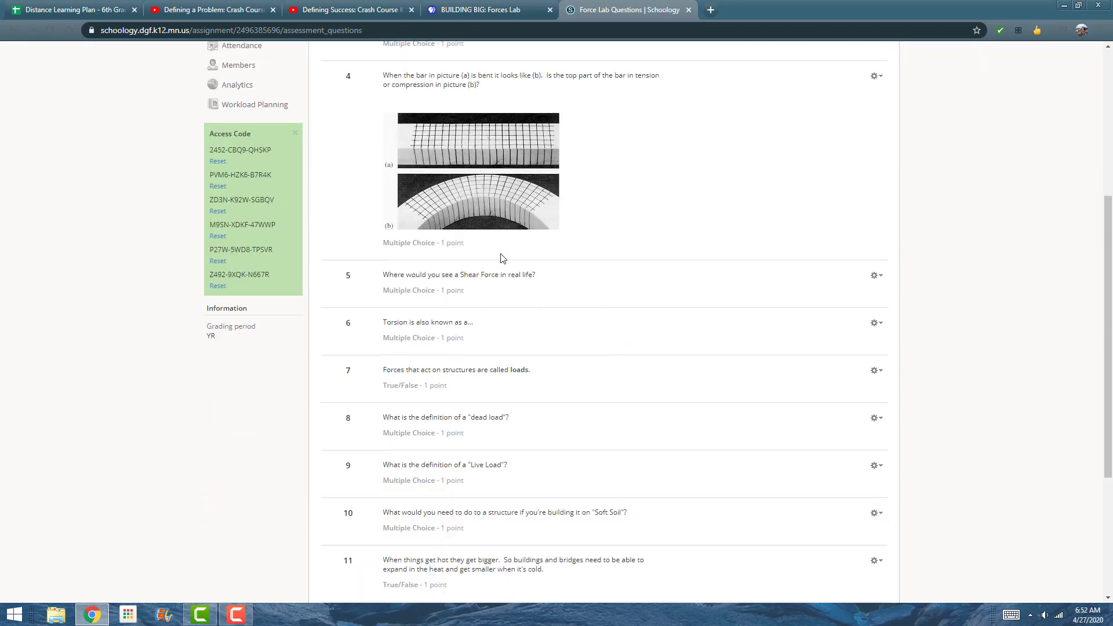
{"action": "scroll", "scroll_direction": "up", "scroll_amount": 3}
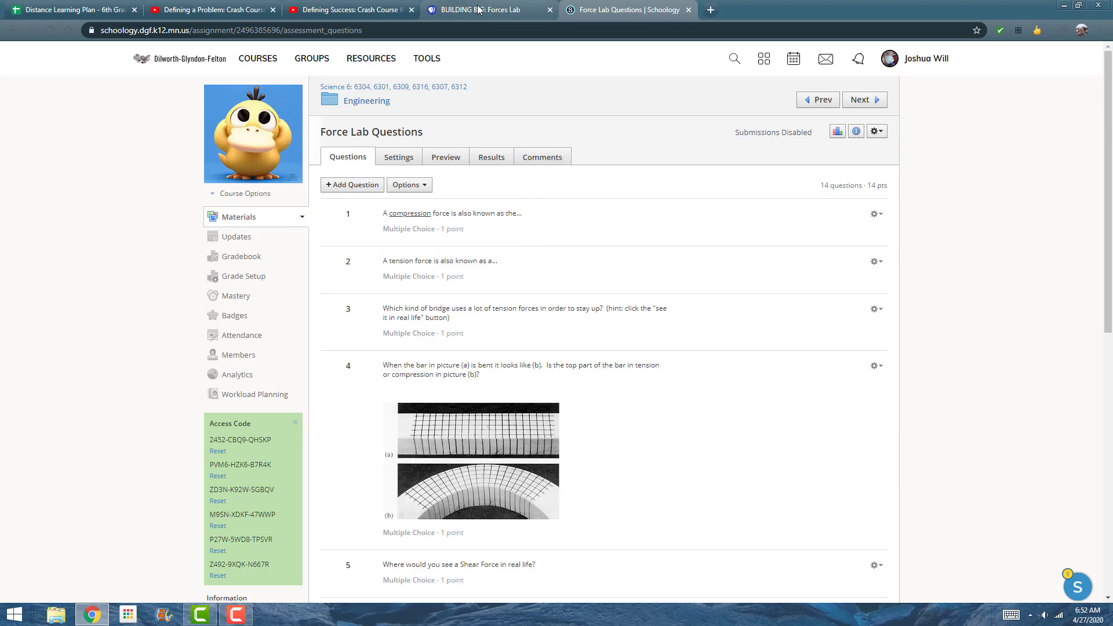
{"action": "left_click", "coordinate": [485, 9]}
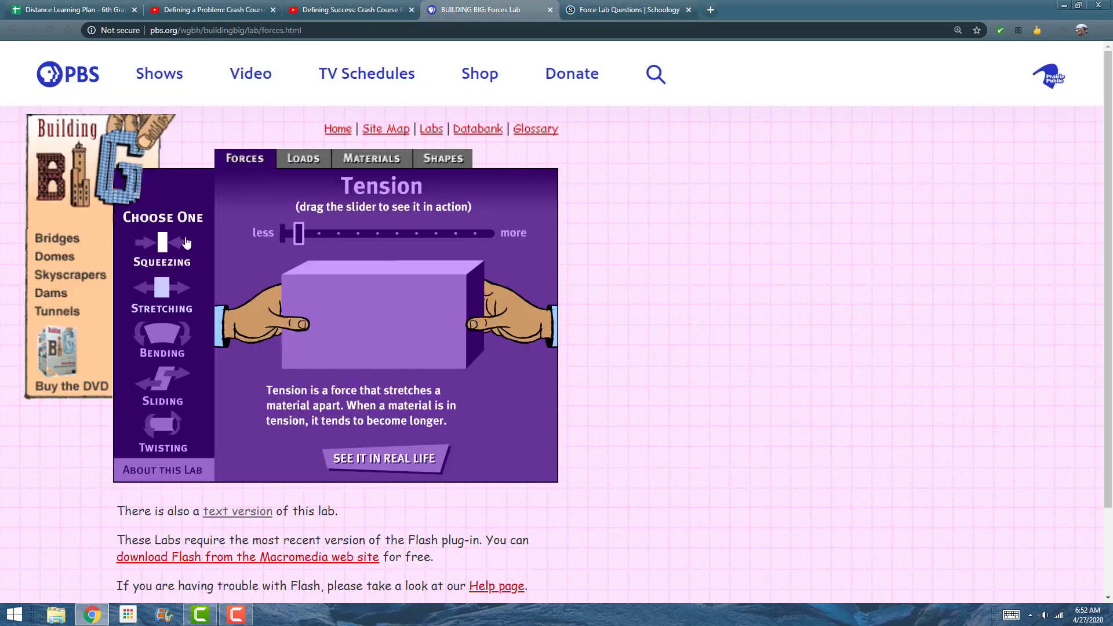
{"action": "mouse_move", "coordinate": [176, 251]}
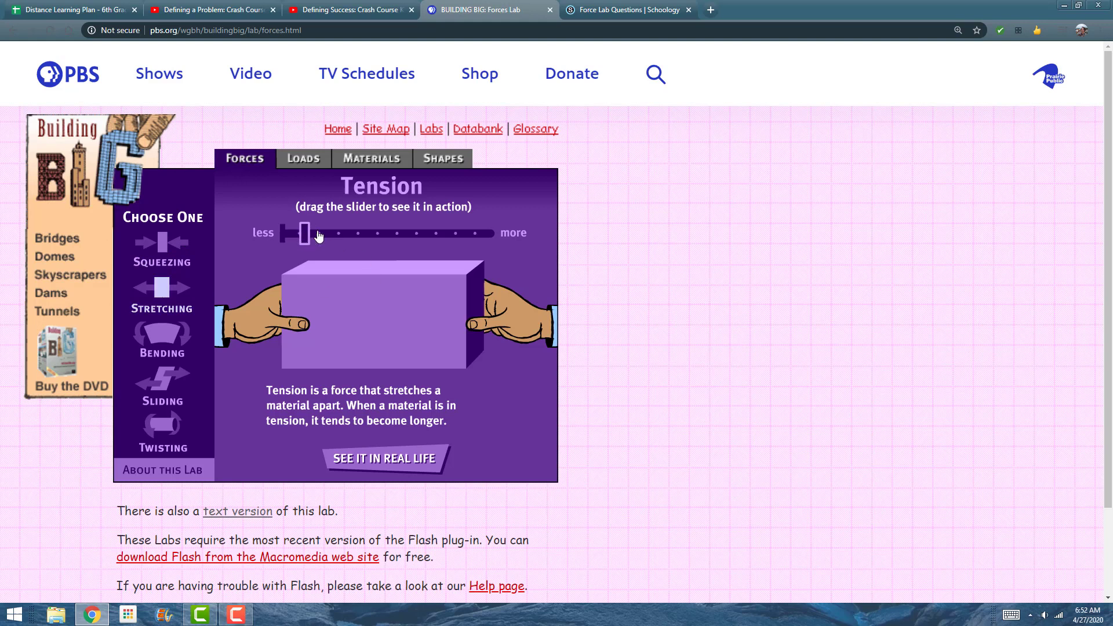
Raise the tension stretching the block partway toward 'more' with the slider
{"action": "left_click_drag", "start_coordinate": [305, 234], "coordinate": [368, 234]}
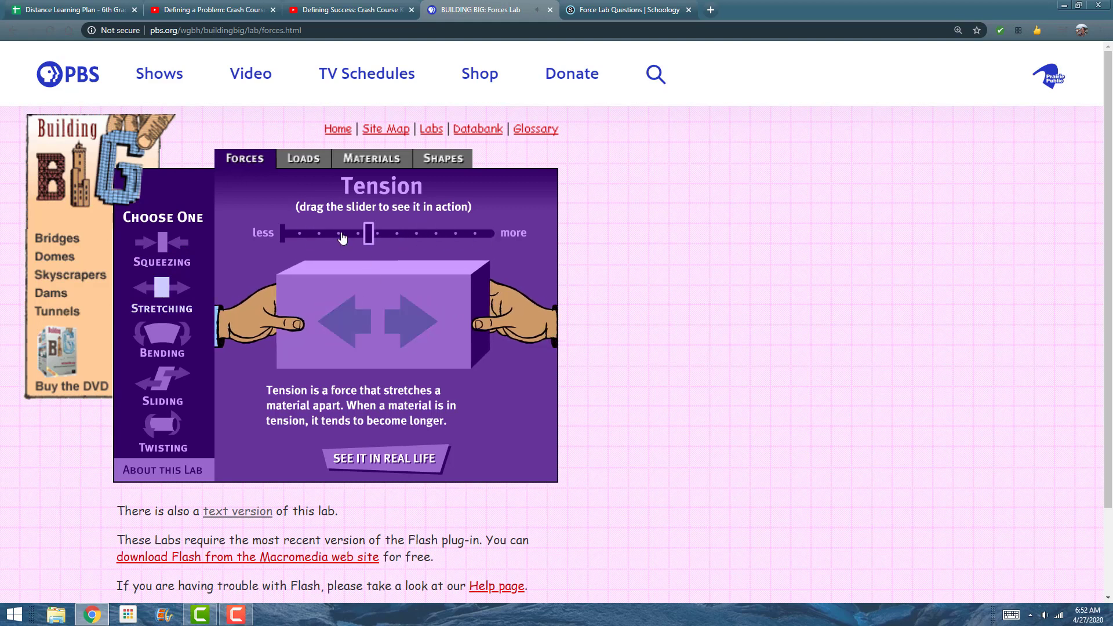
{"action": "left_click_drag", "start_coordinate": [369, 233], "coordinate": [298, 233]}
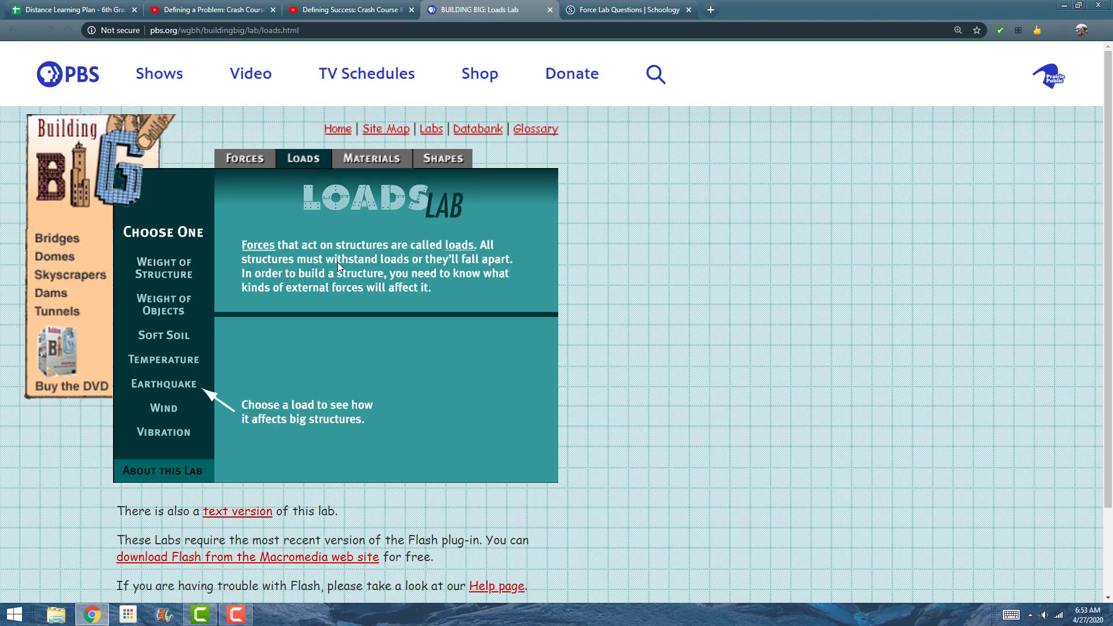
Show the Dead Load and Live Load examples, then pile the live load on until the beam breaks
{"action": "left_click", "coordinate": [164, 268]}
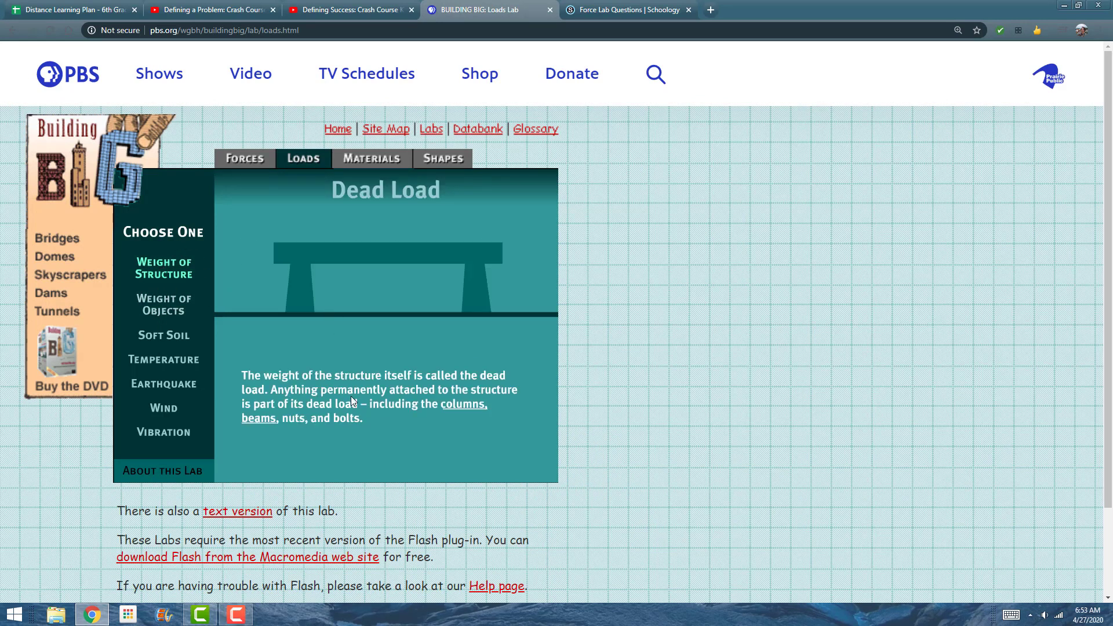
{"action": "left_click", "coordinate": [163, 305]}
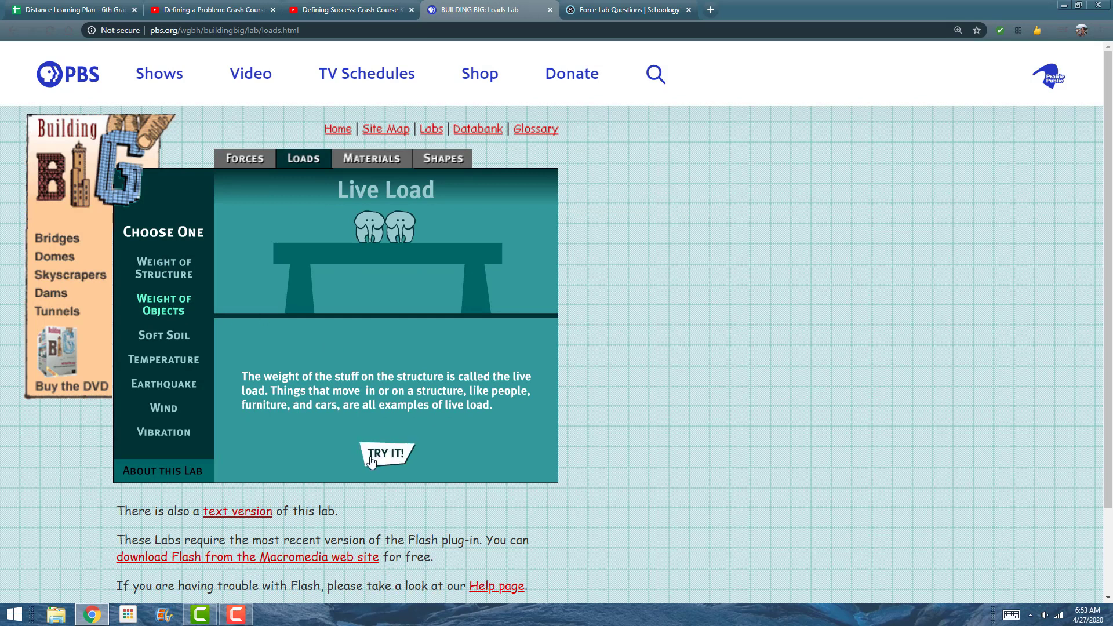
{"action": "left_click", "coordinate": [388, 454]}
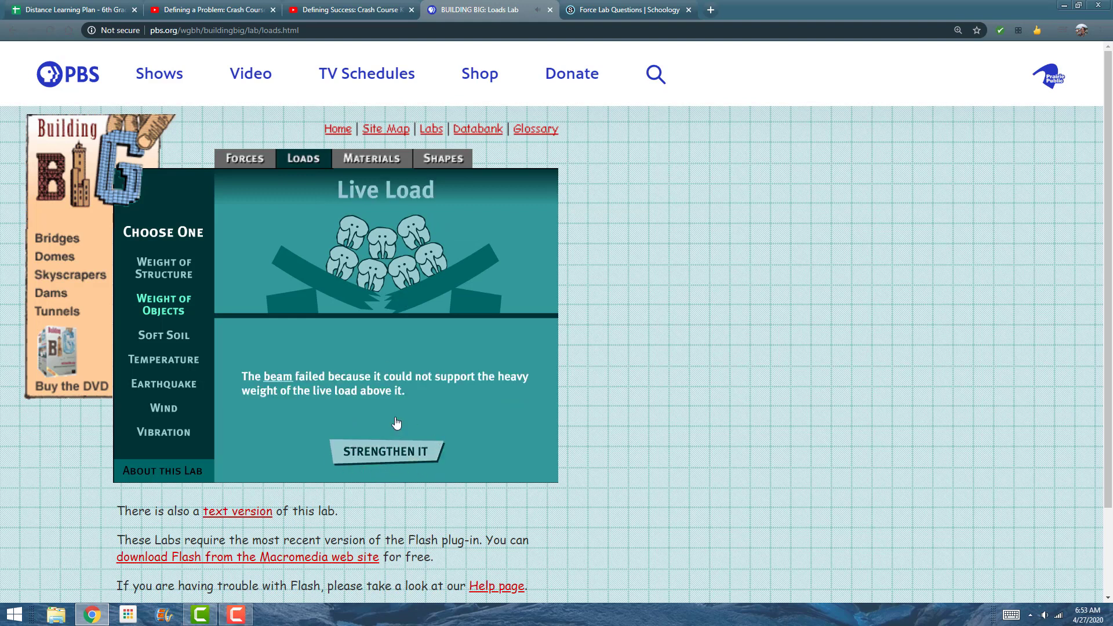
{"action": "mouse_move", "coordinate": [234, 366]}
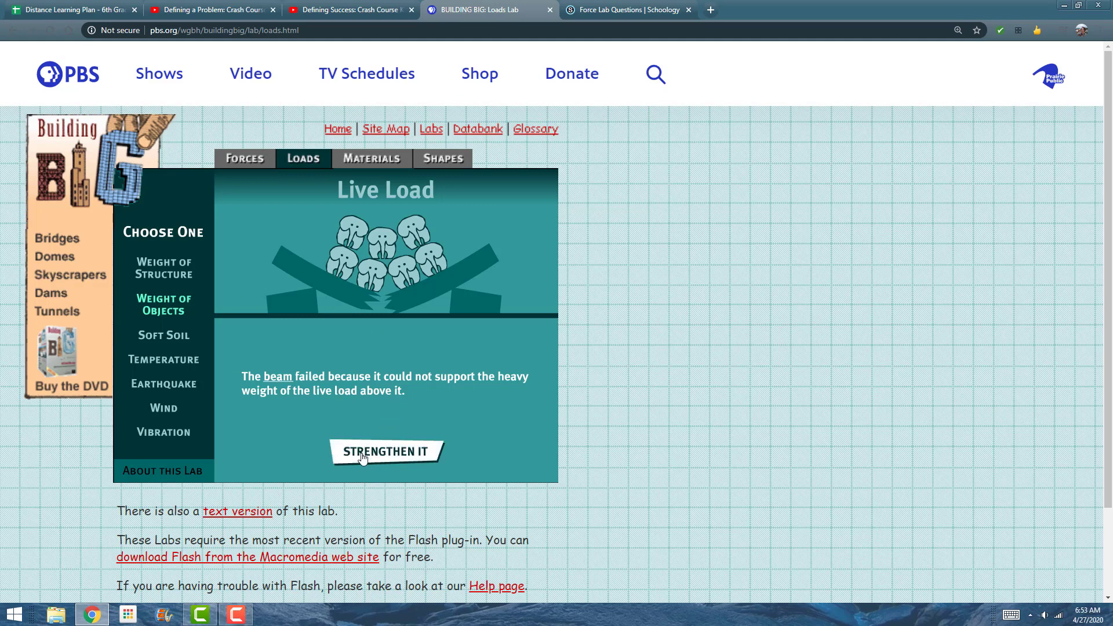
{"action": "mouse_move", "coordinate": [308, 432]}
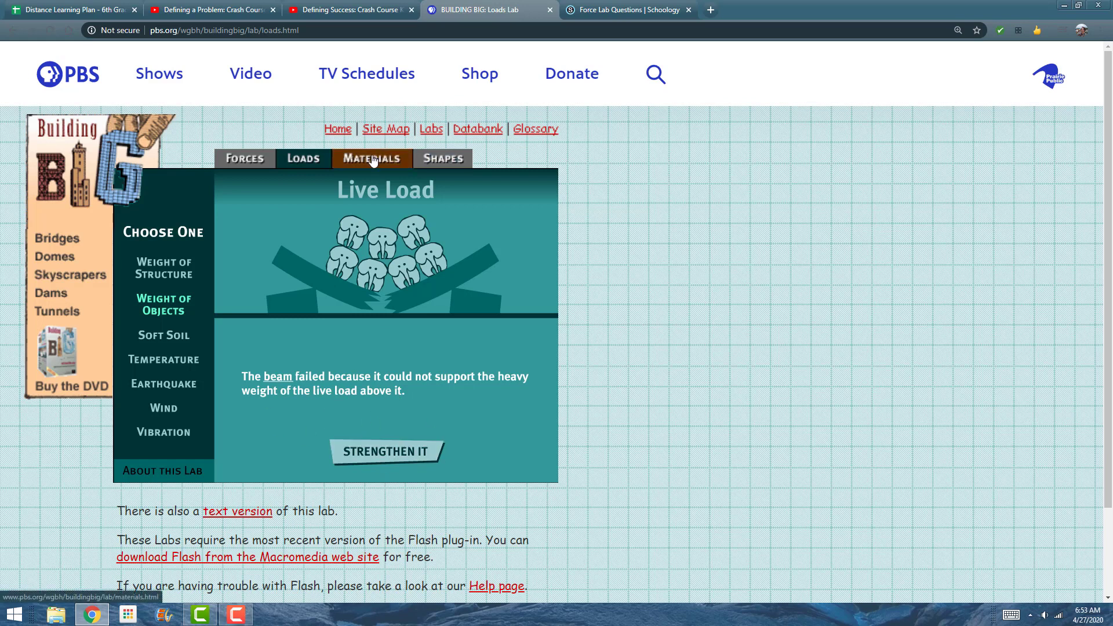
Visit the Materials lab's Wood example, then move on to the Shapes lab
{"action": "left_click", "coordinate": [371, 158]}
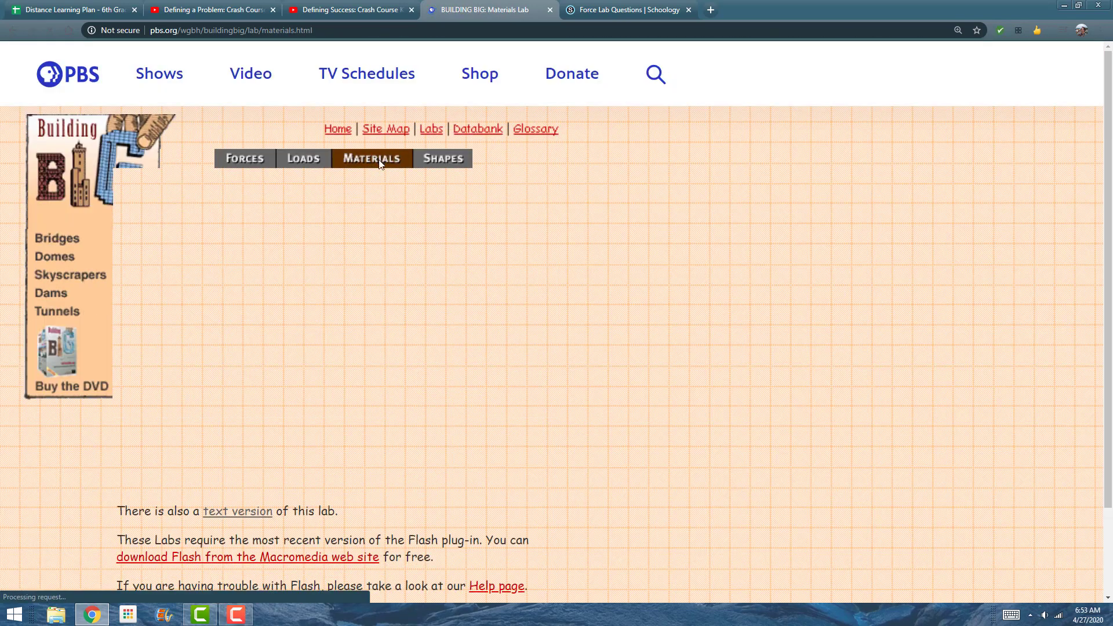
{"action": "left_click", "coordinate": [371, 158]}
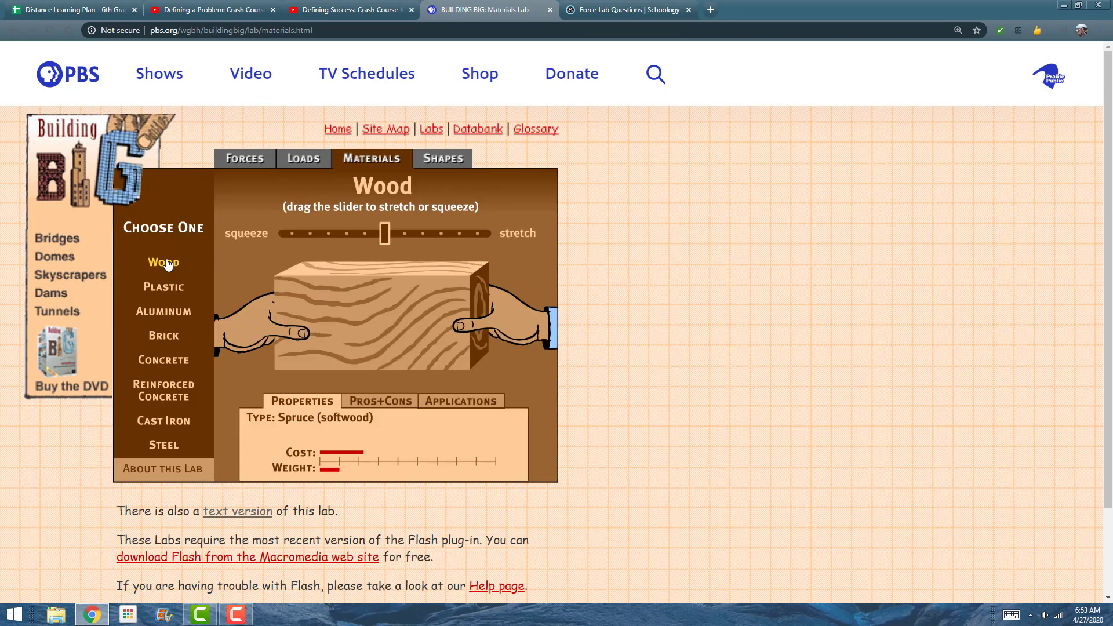
{"action": "left_click", "coordinate": [164, 310]}
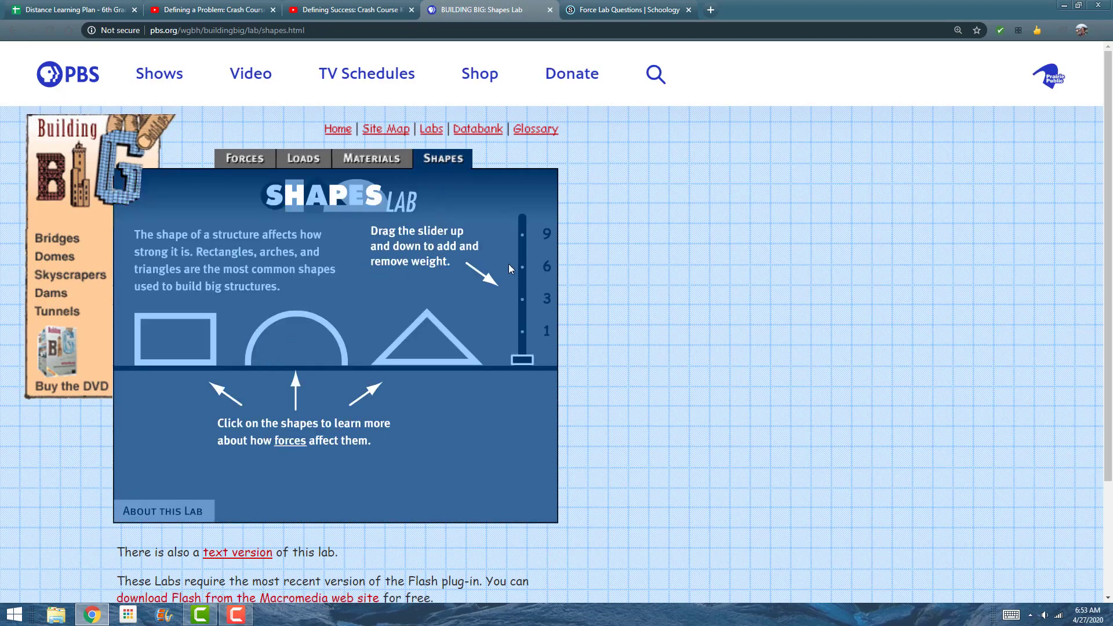
{"action": "mouse_move", "coordinate": [160, 317]}
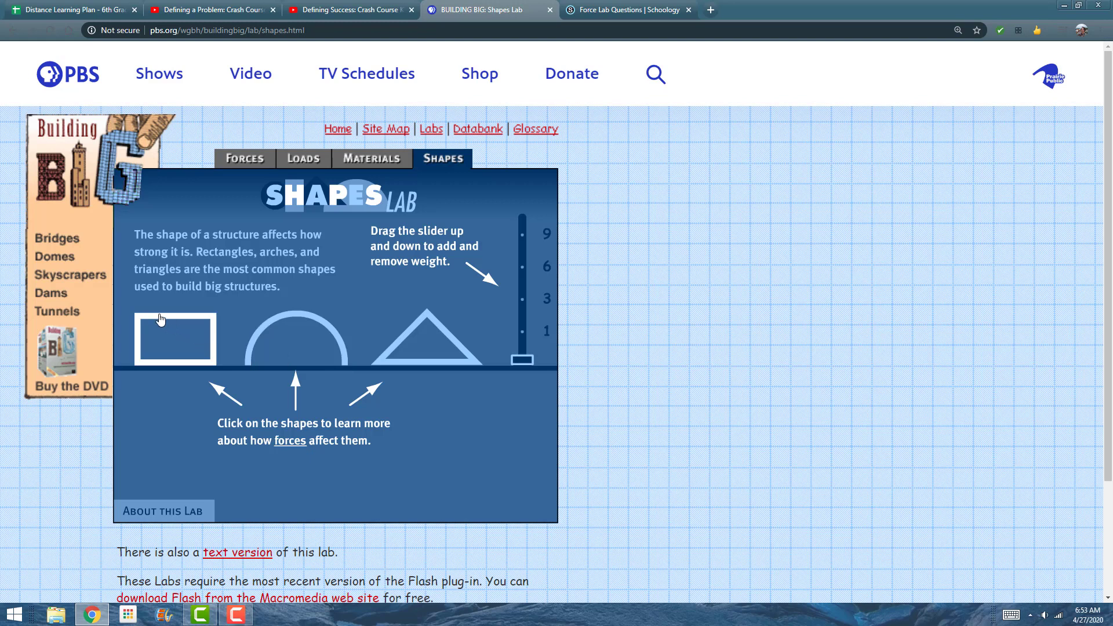
{"action": "left_click", "coordinate": [174, 340]}
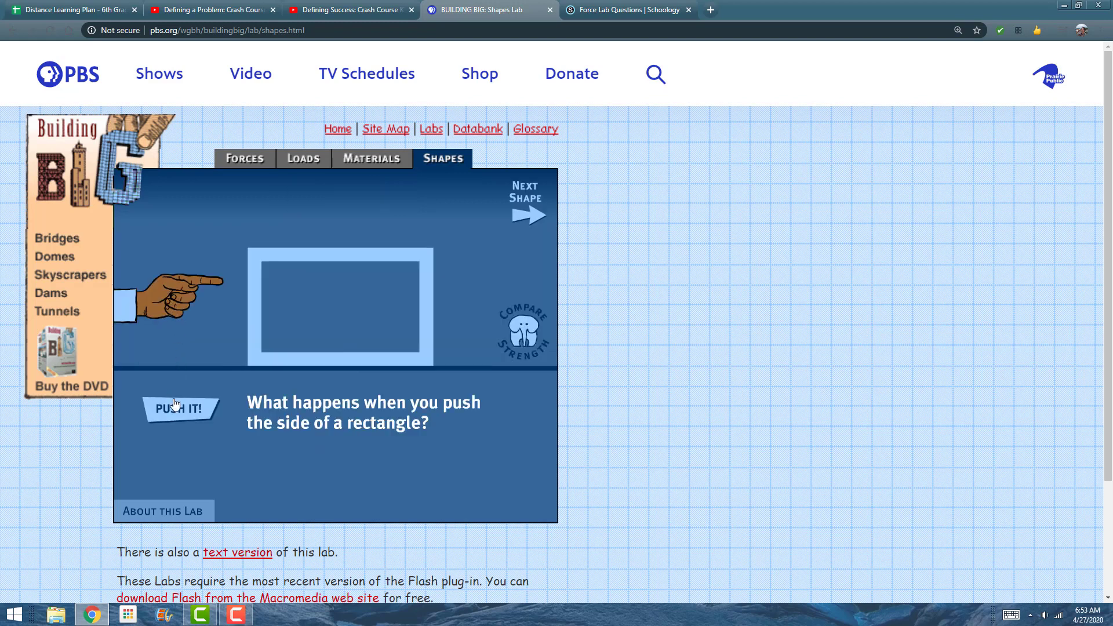
{"action": "left_click", "coordinate": [179, 409]}
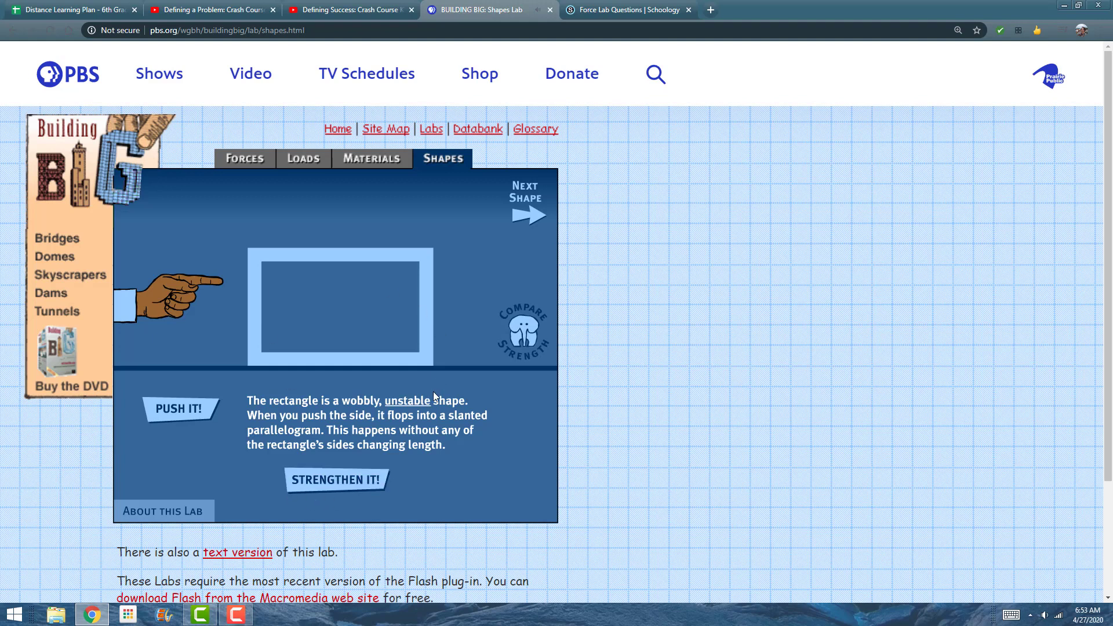
{"action": "mouse_move", "coordinate": [477, 227]}
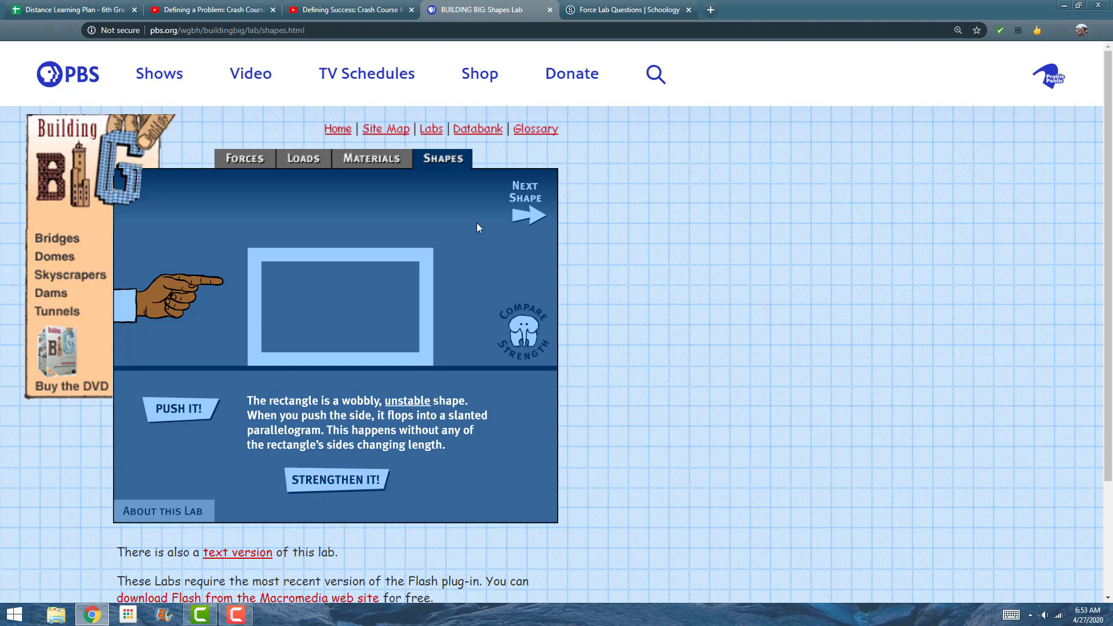
{"action": "mouse_move", "coordinate": [529, 217]}
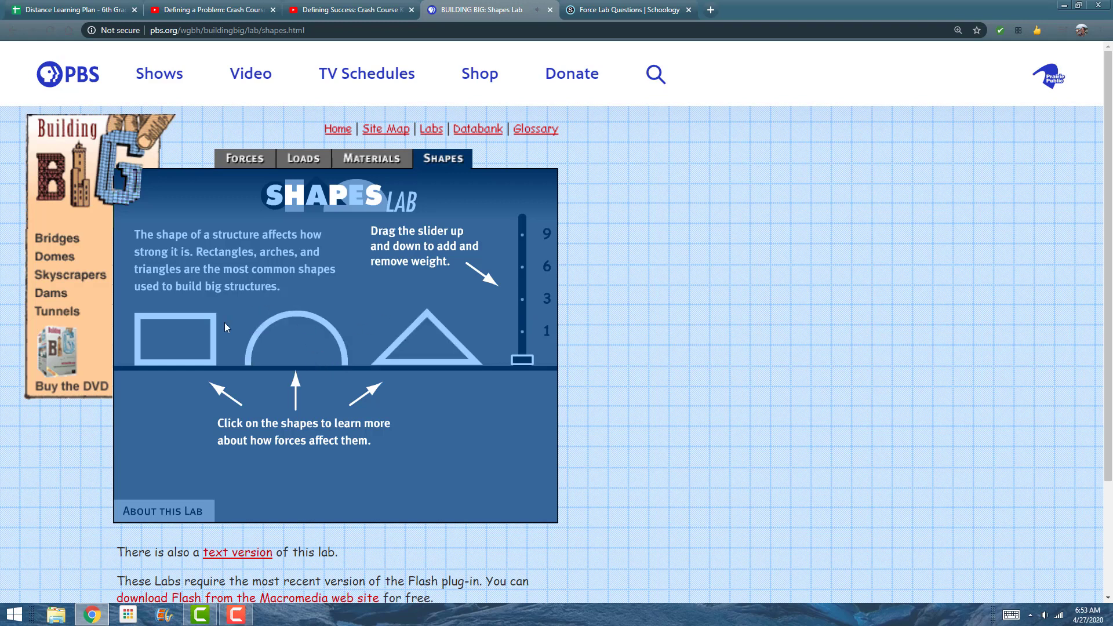
{"action": "mouse_move", "coordinate": [522, 363]}
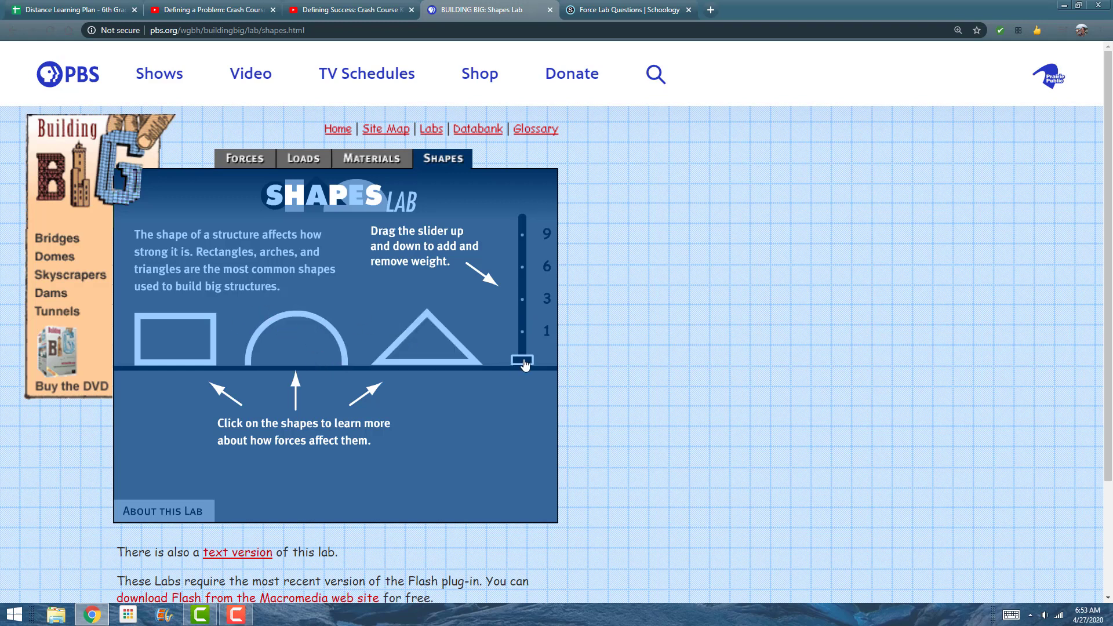
{"action": "mouse_move", "coordinate": [444, 240]}
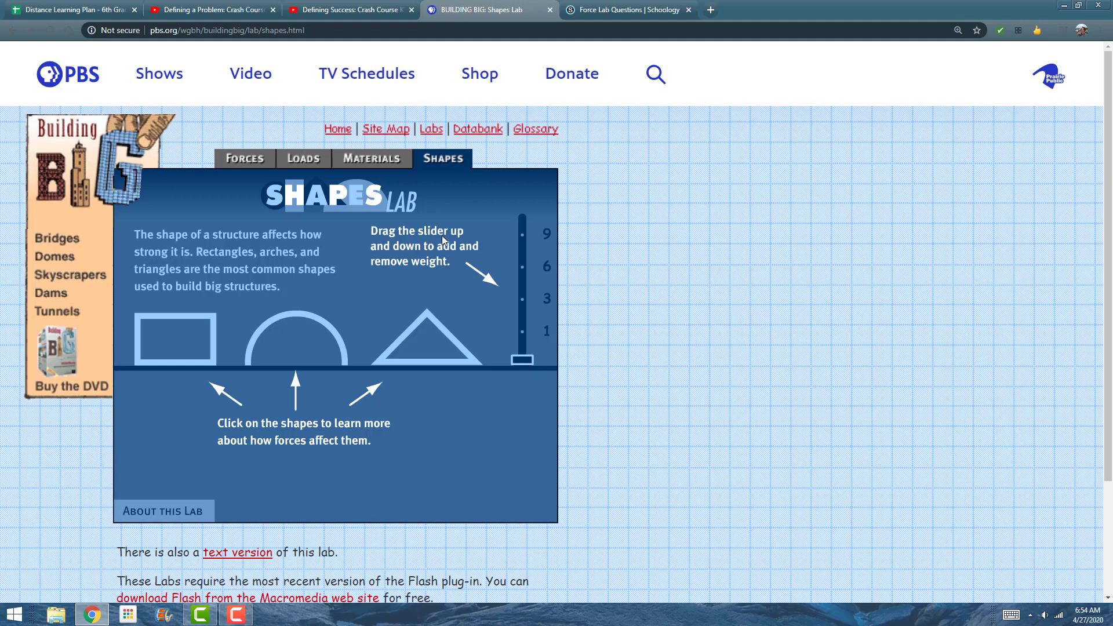
{"action": "mouse_move", "coordinate": [407, 253]}
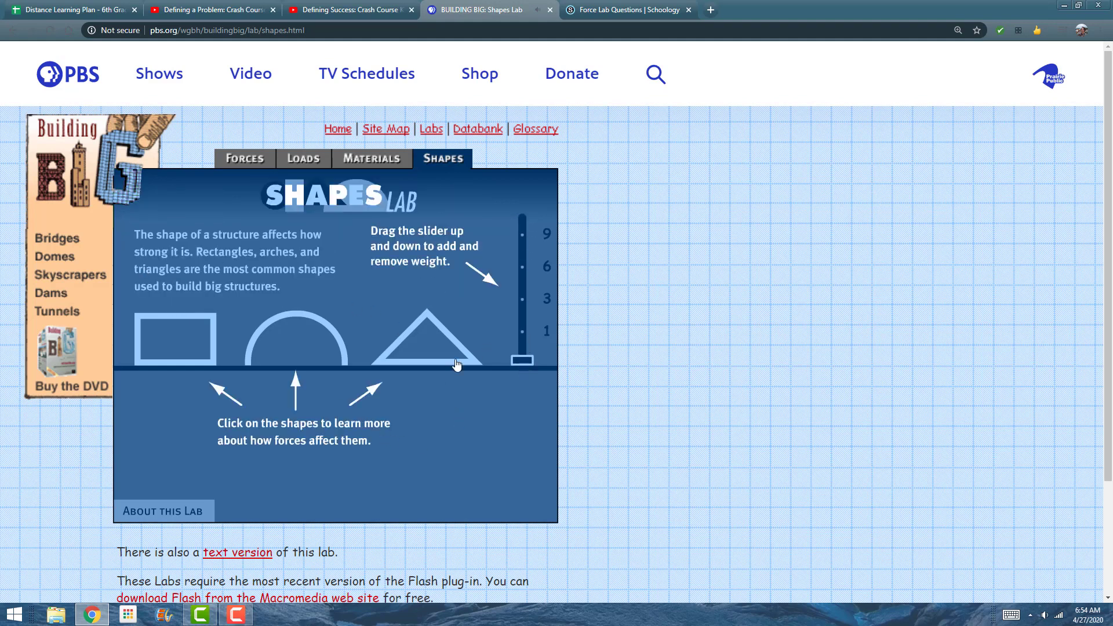
{"action": "mouse_move", "coordinate": [406, 386]}
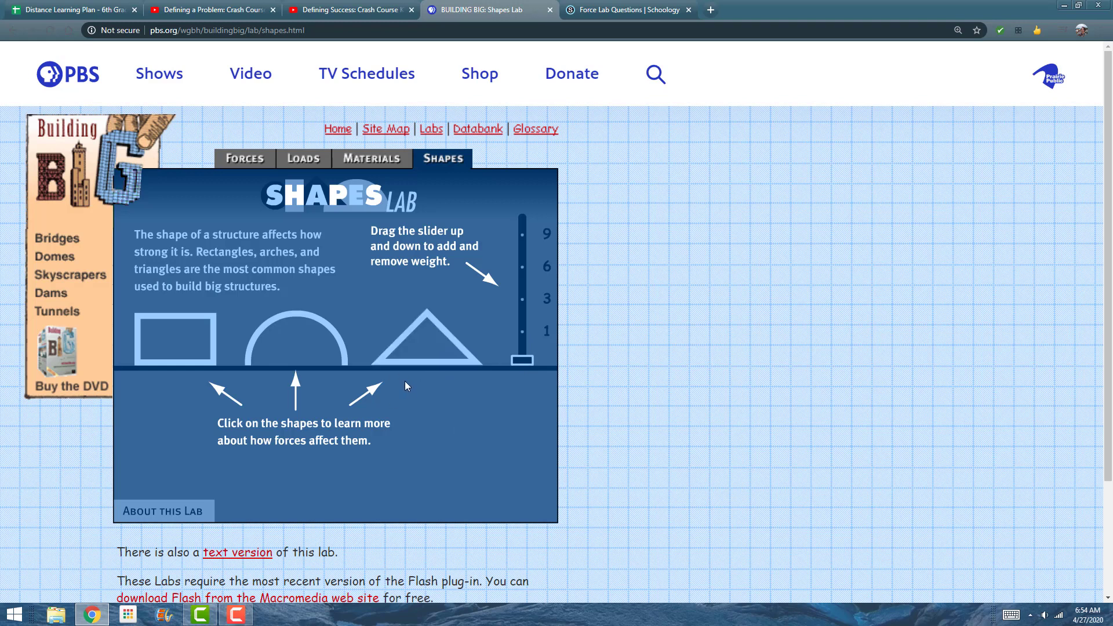
{"action": "mouse_move", "coordinate": [434, 400]}
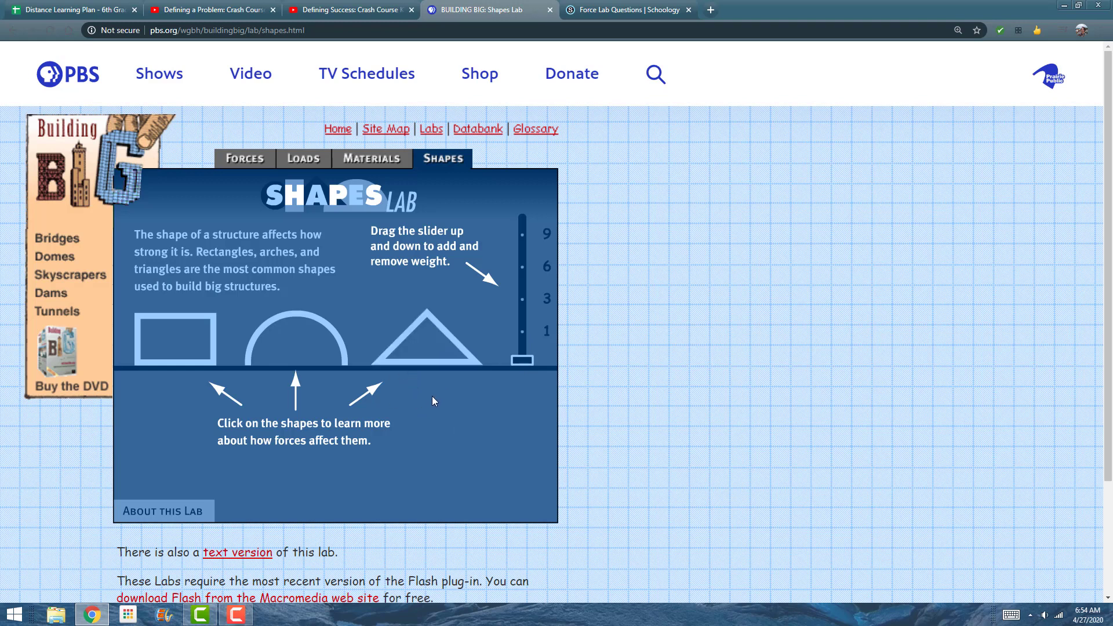
{"action": "mouse_move", "coordinate": [353, 318]}
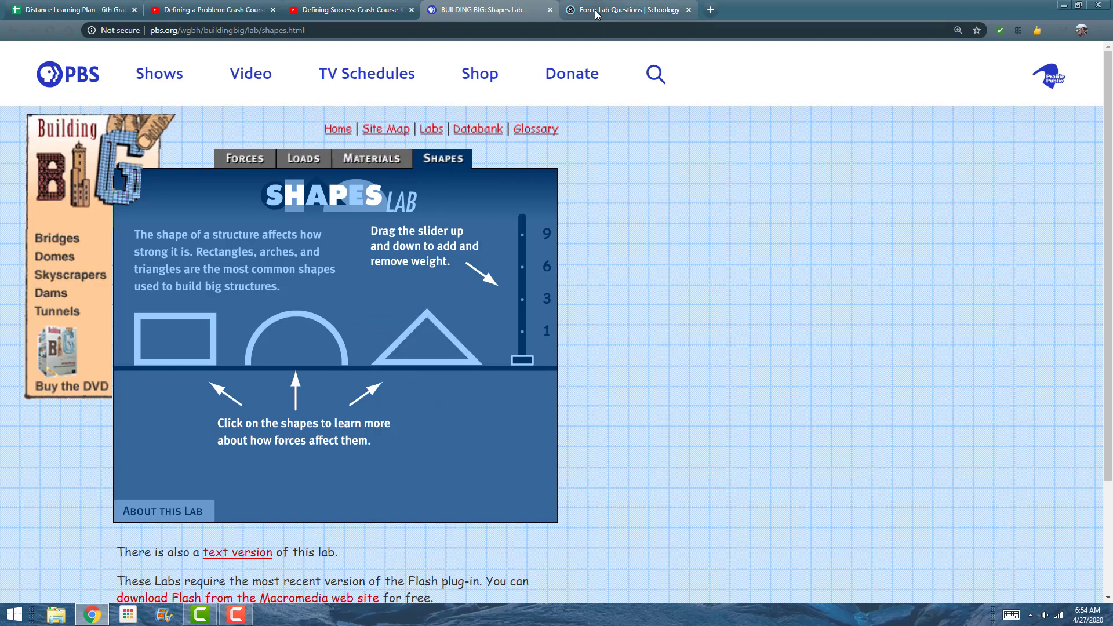
Switch to Schoology's Force Lab Questions and skim through all 14 questions
{"action": "left_click", "coordinate": [627, 9]}
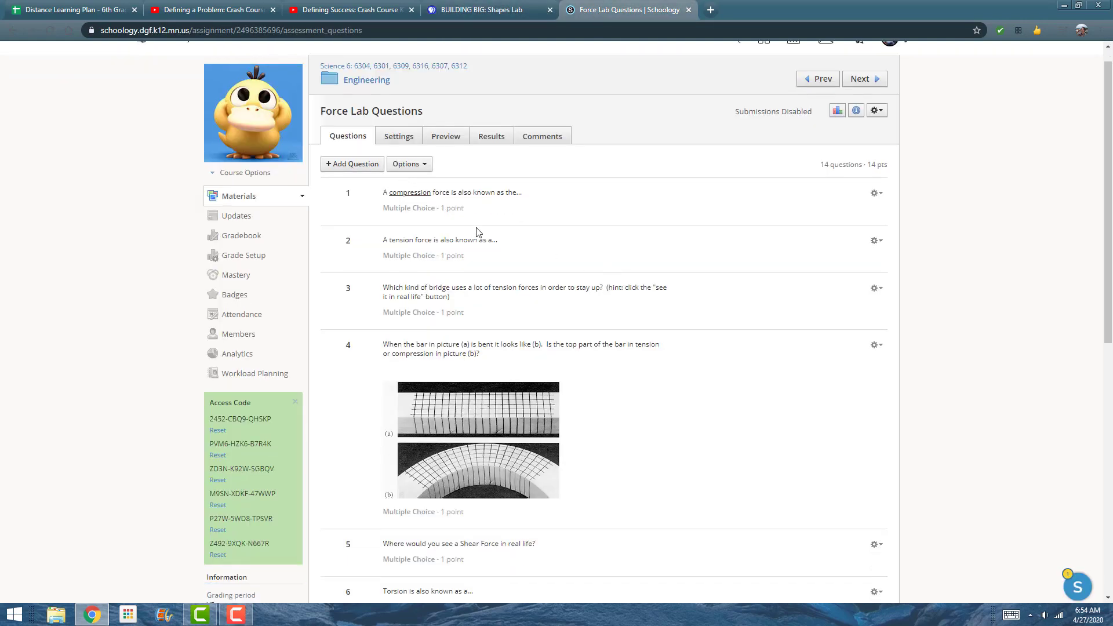
{"action": "scroll", "scroll_direction": "down", "scroll_amount": 3}
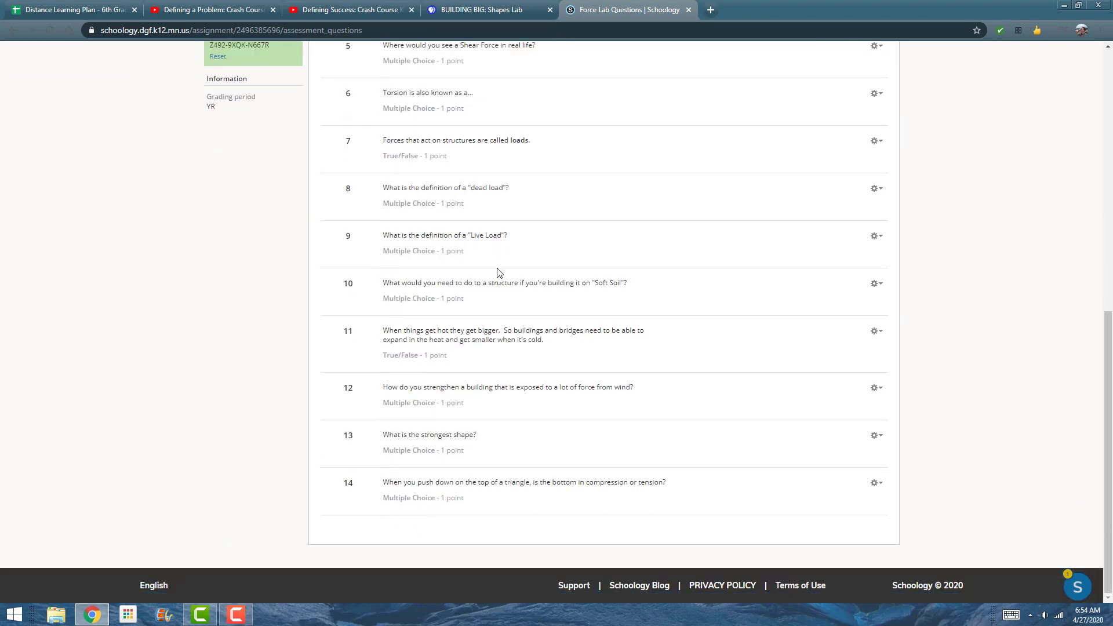
{"action": "mouse_move", "coordinate": [499, 475]}
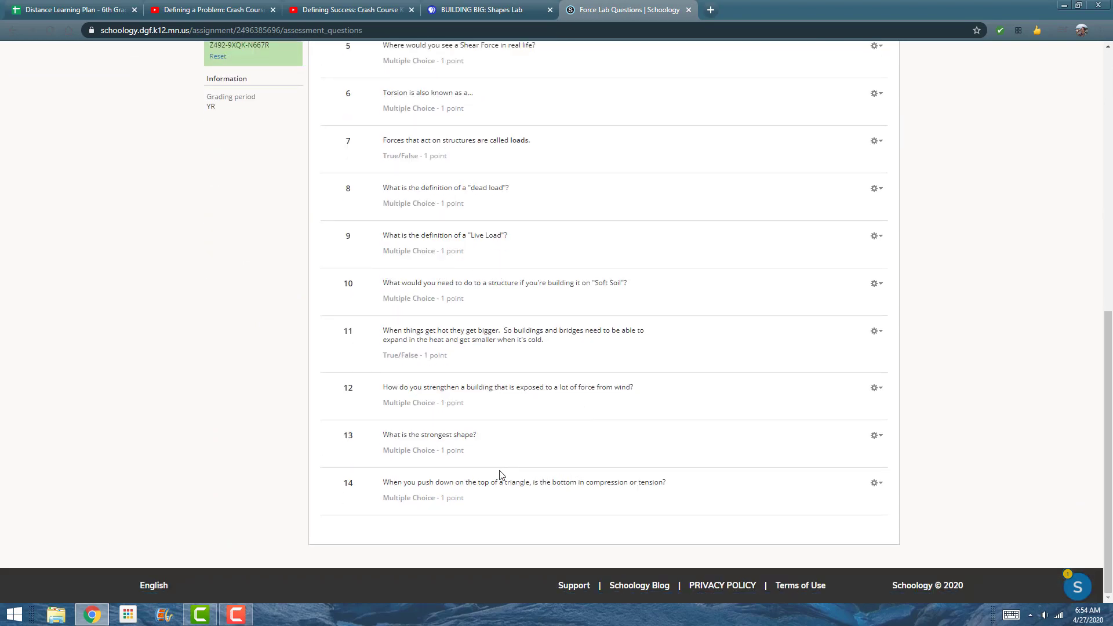
{"action": "scroll", "scroll_direction": "up", "scroll_amount": 3}
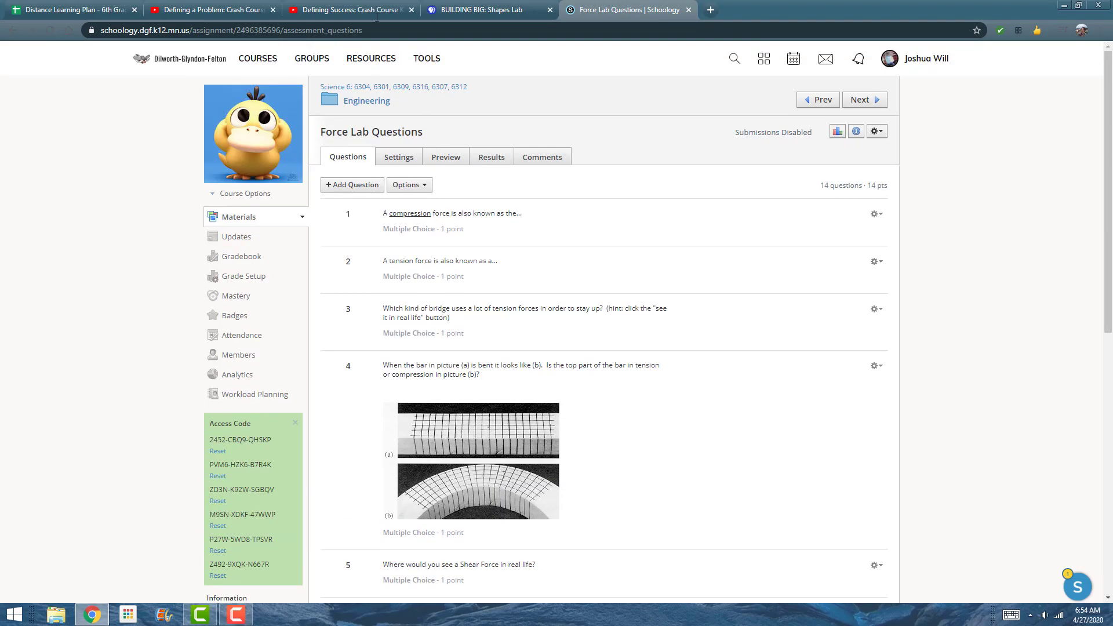
Switch back to the Distance Learning Plan - 6th Grade spreadsheet's Week #5 tasks
{"action": "left_click", "coordinate": [70, 10]}
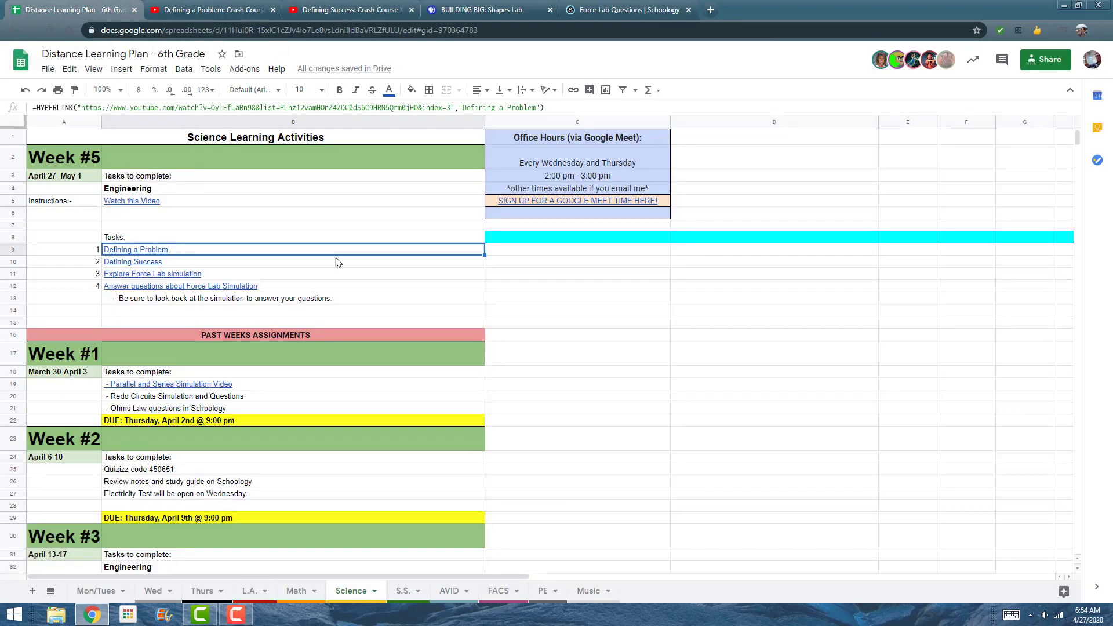
{"action": "mouse_move", "coordinate": [294, 173]}
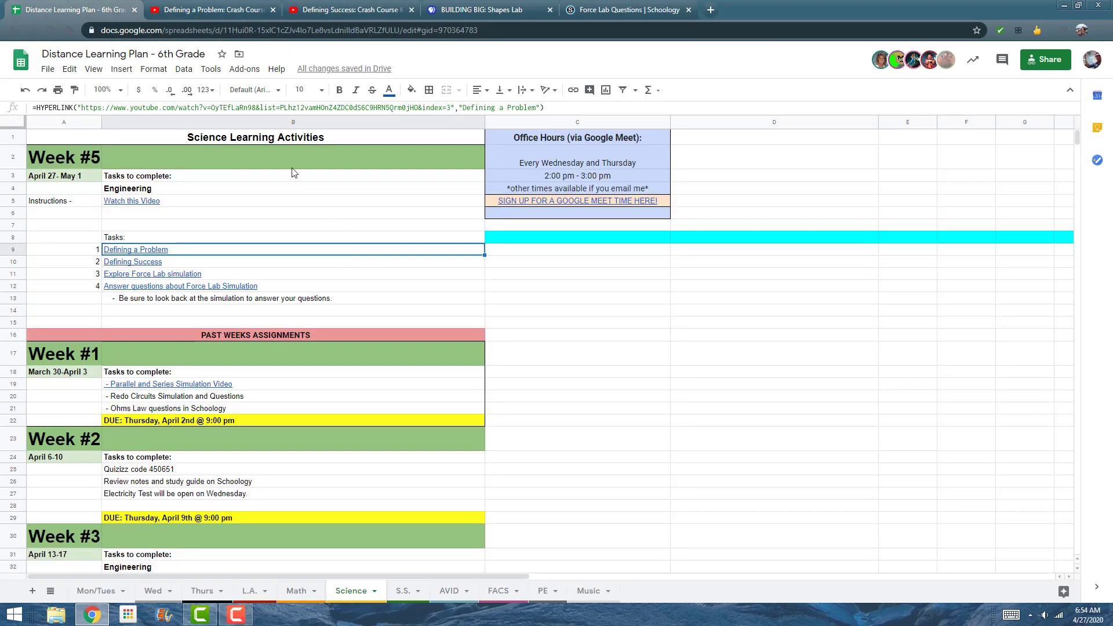
{"action": "mouse_move", "coordinate": [400, 304]}
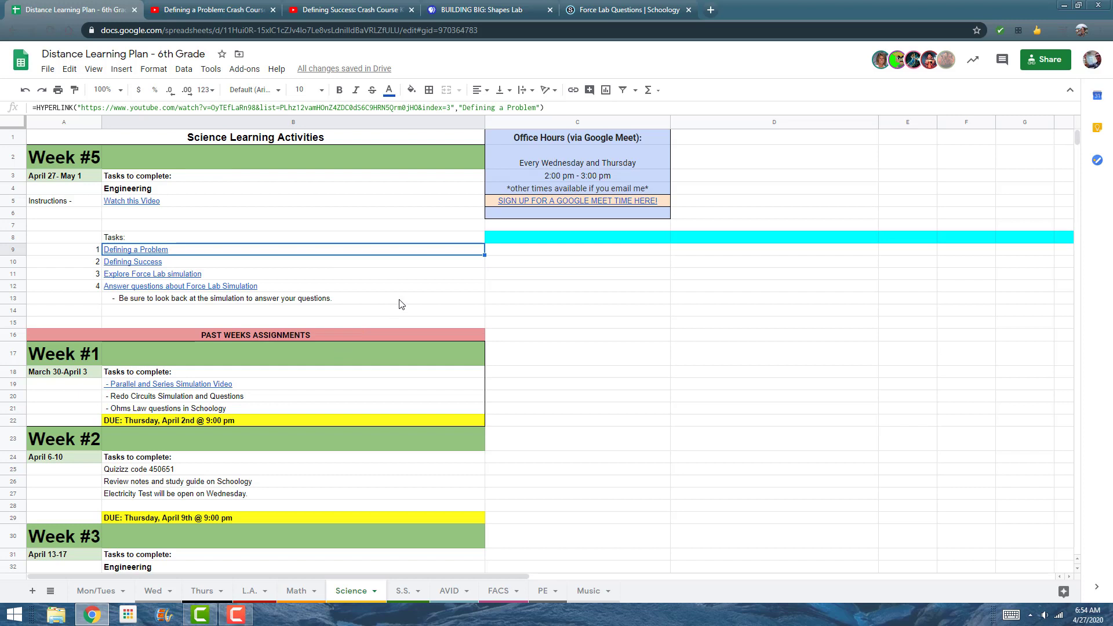
{"action": "mouse_move", "coordinate": [407, 271]}
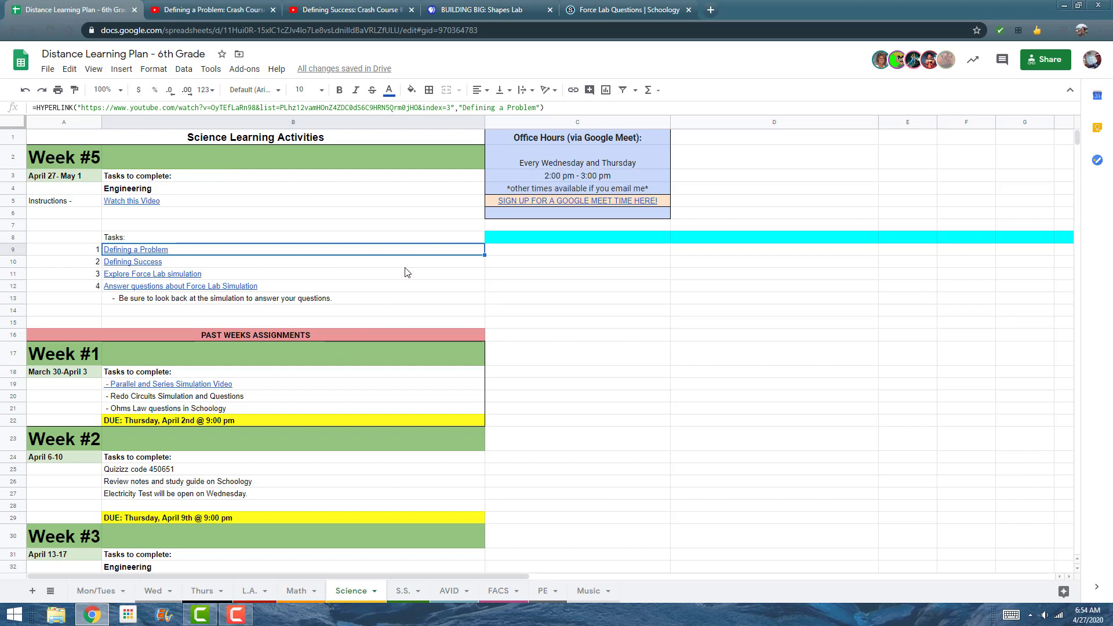